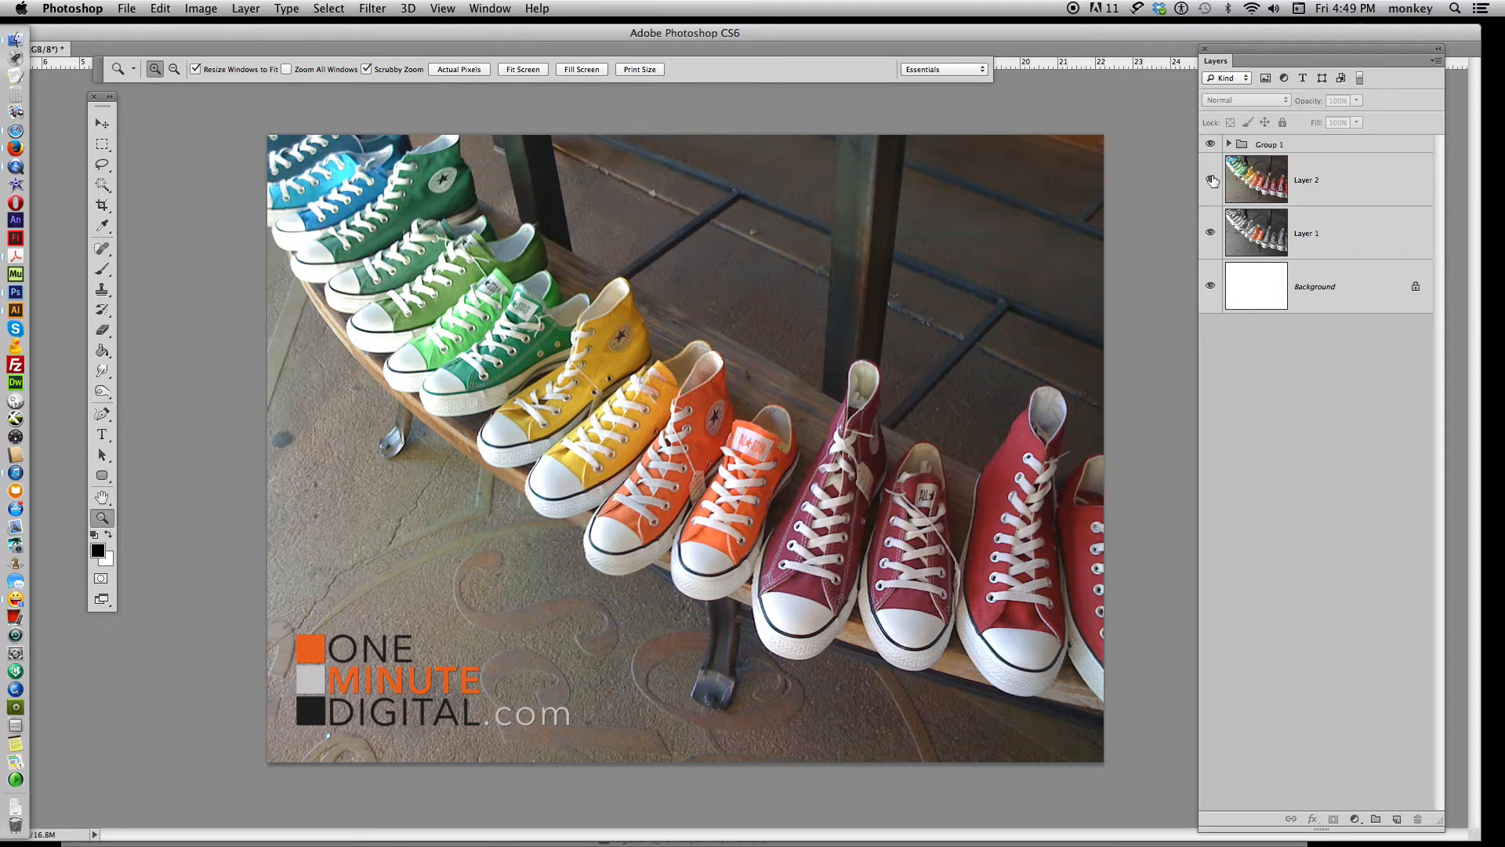
Zoom in on the two orange sneakers in the middle of the photo.
click(1211, 179)
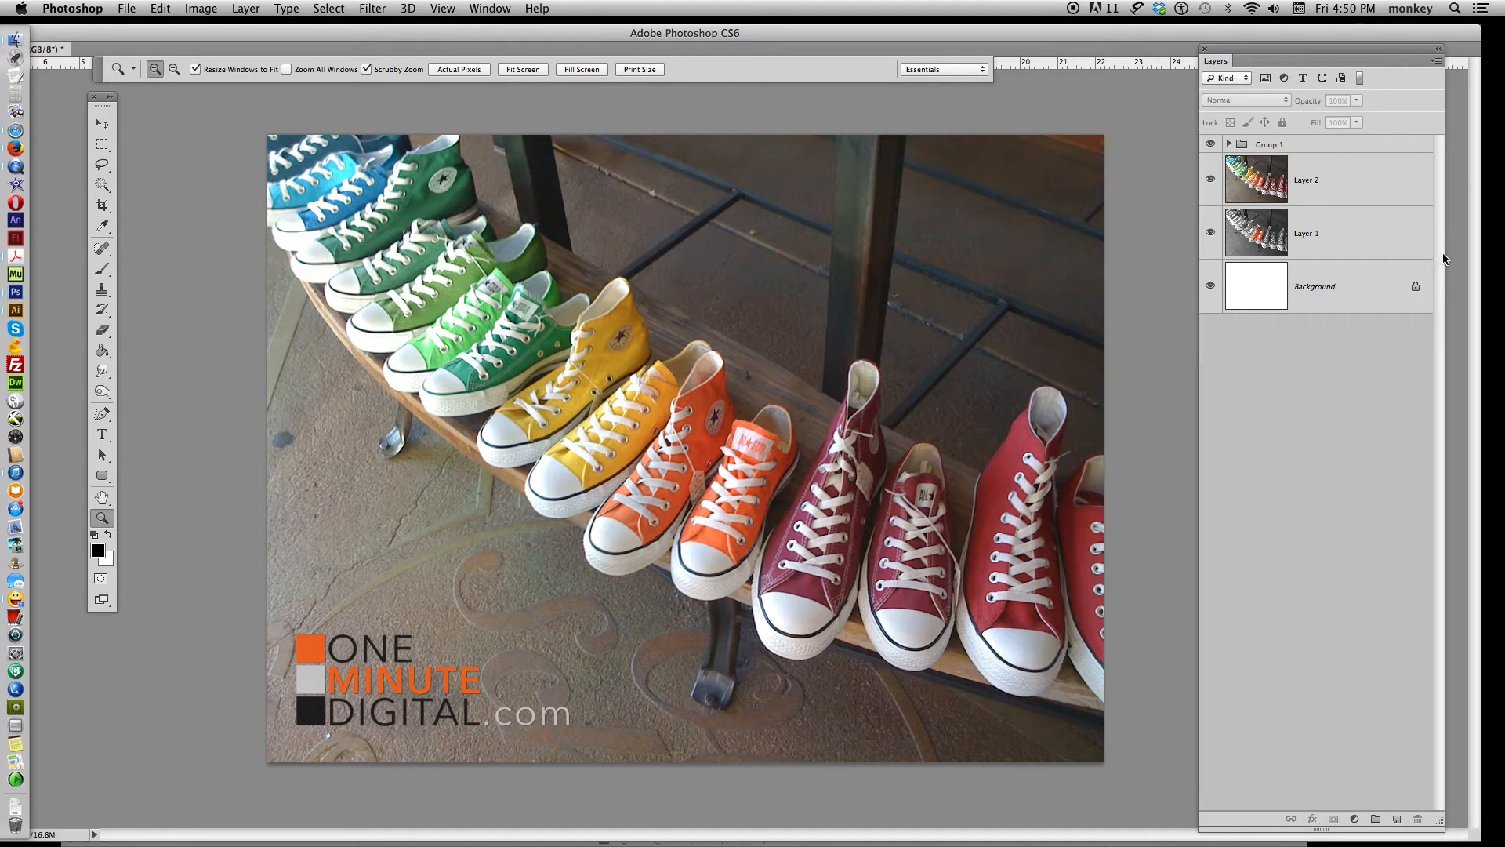
mouse_move(543, 257)
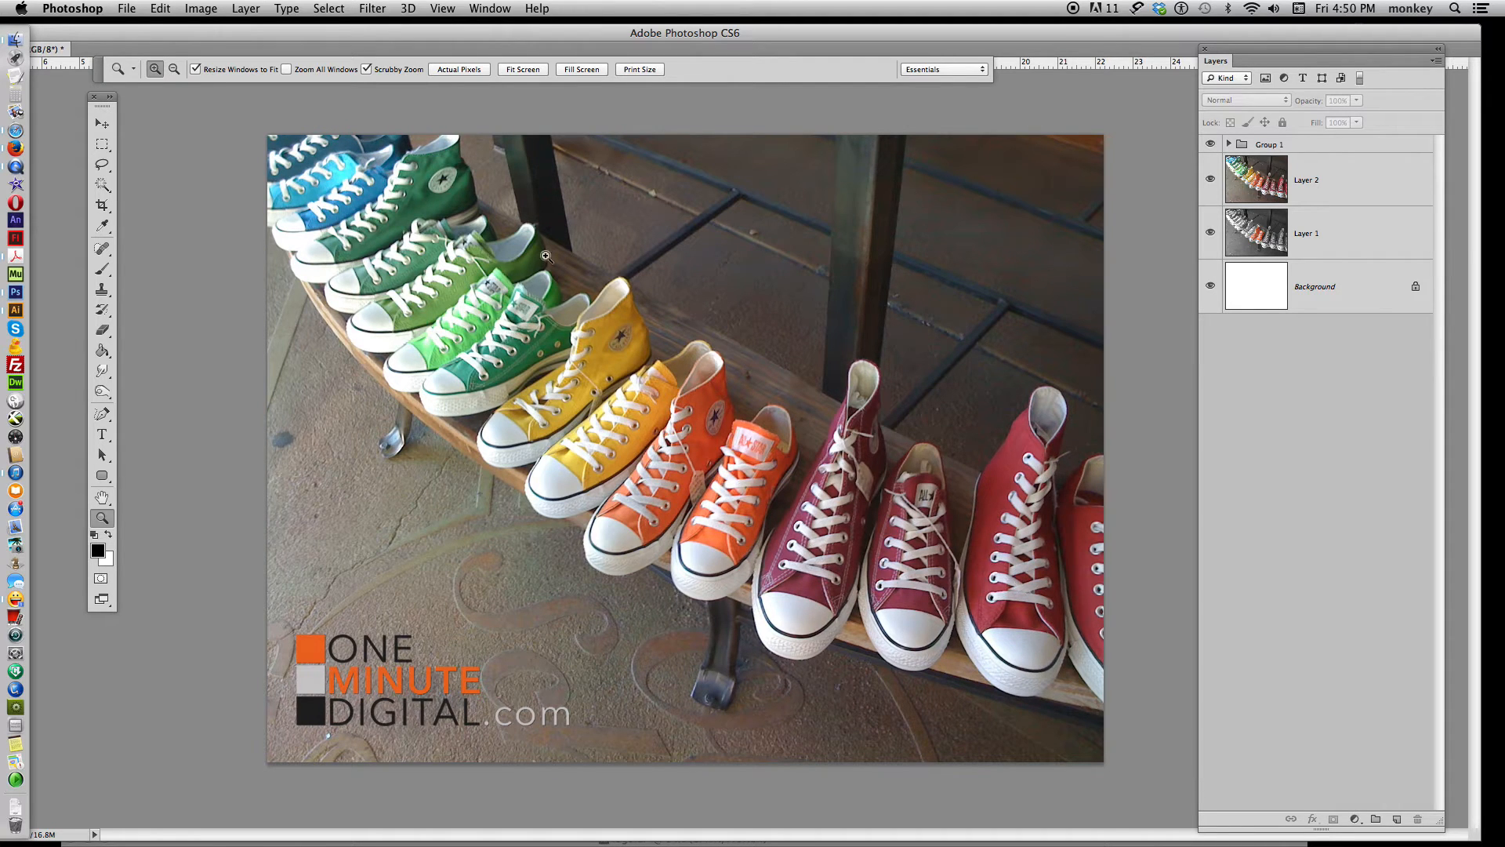
mouse_move(113, 518)
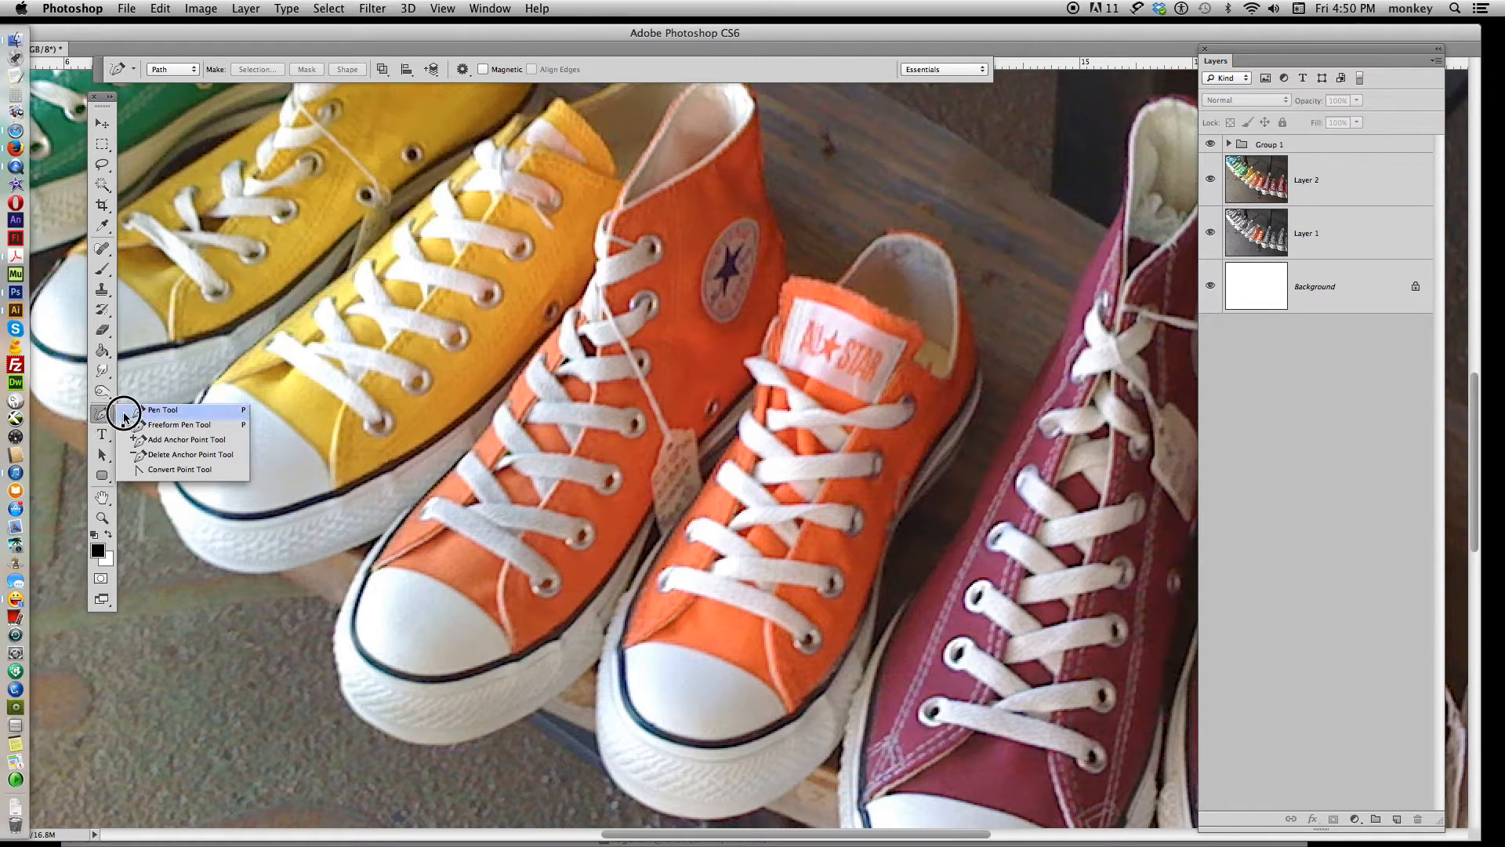
mouse_move(179, 423)
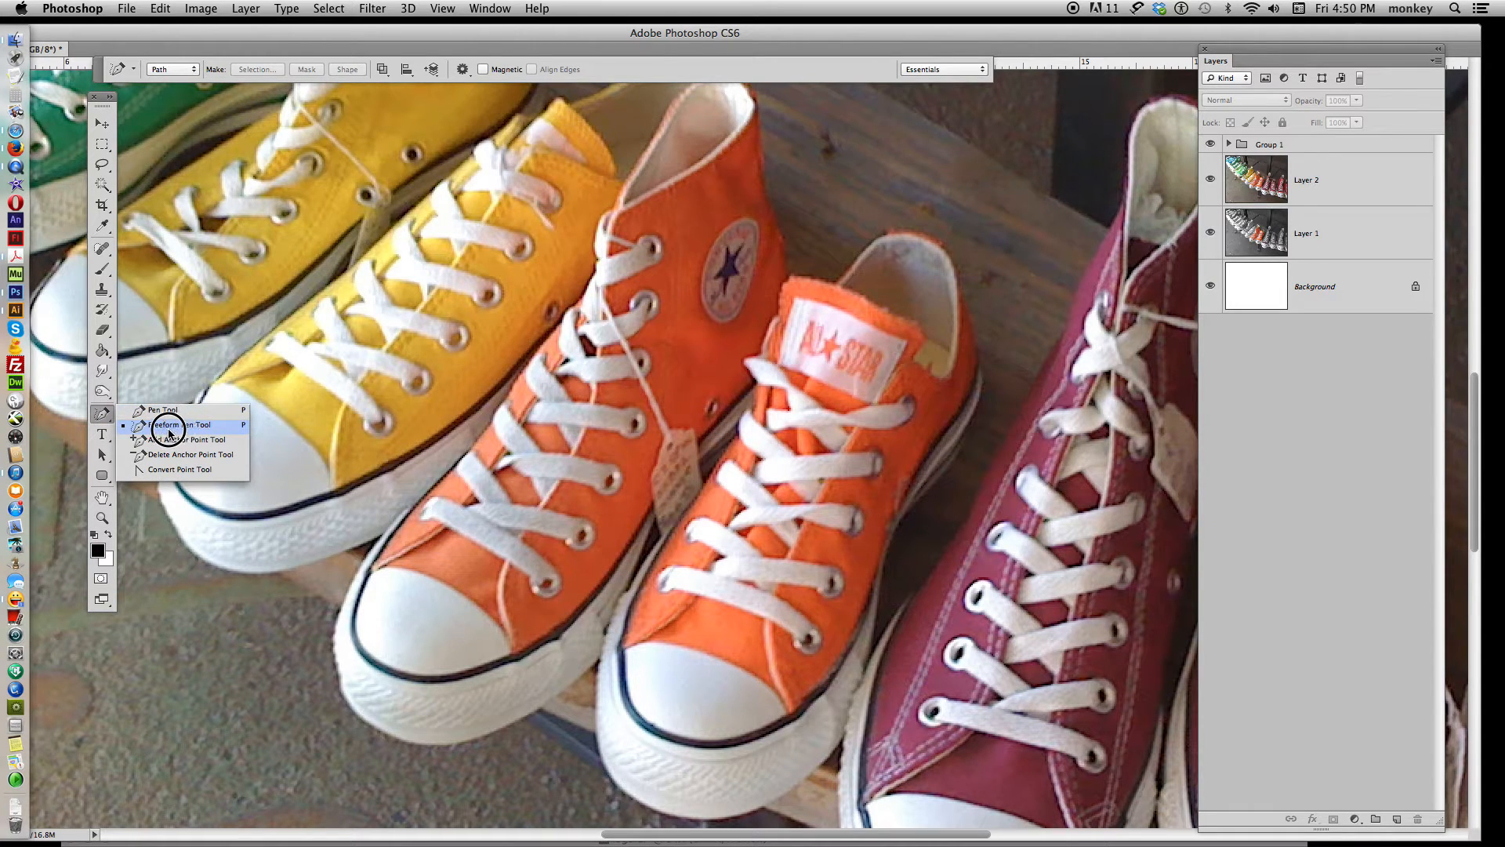
Switch to the Freeform Pen Tool to begin tracing the left orange shoe's edge.
click(169, 425)
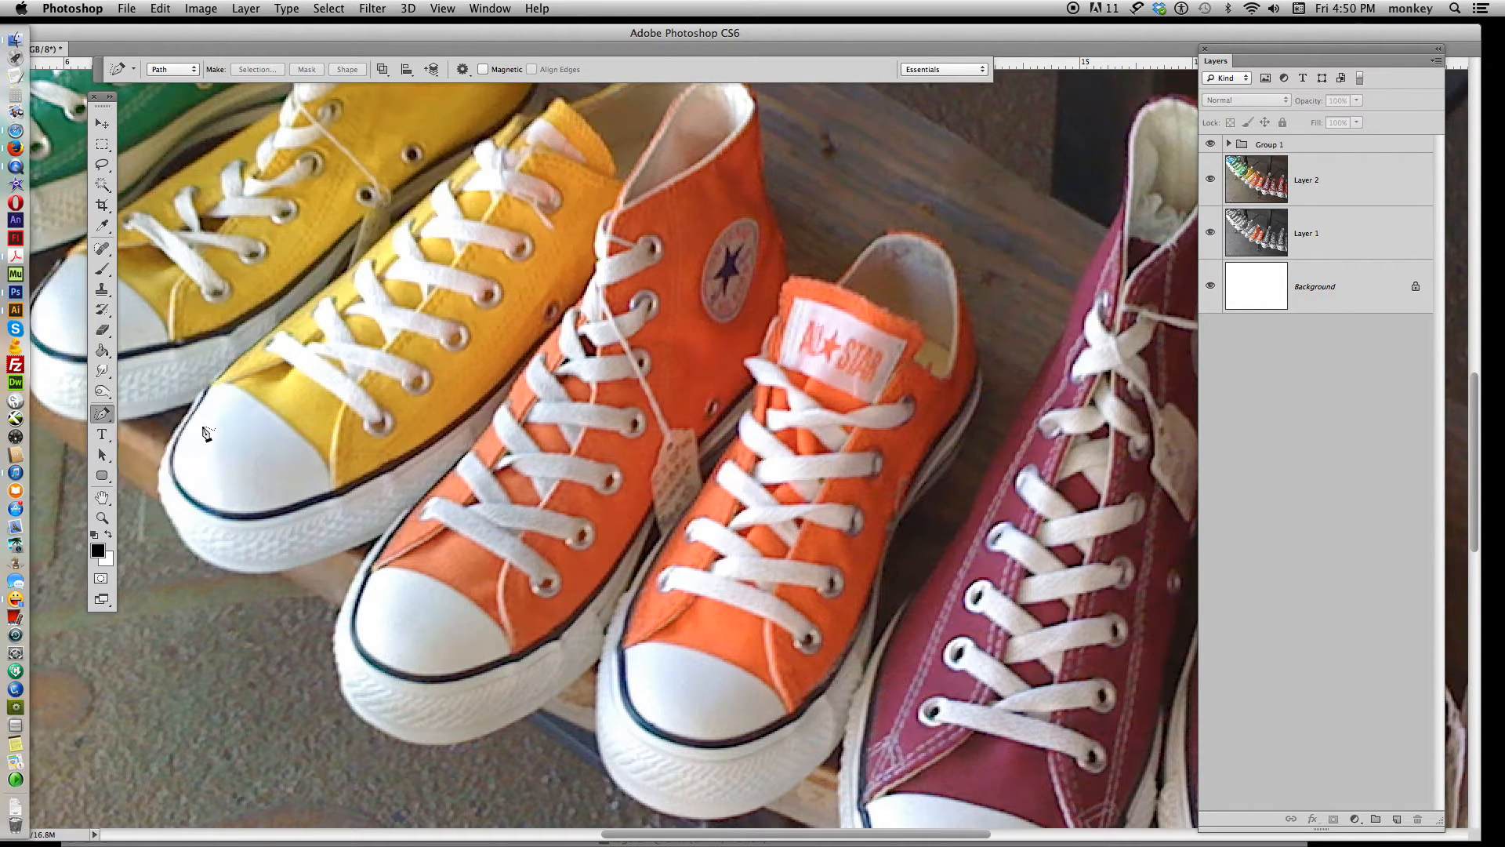
mouse_move(546, 259)
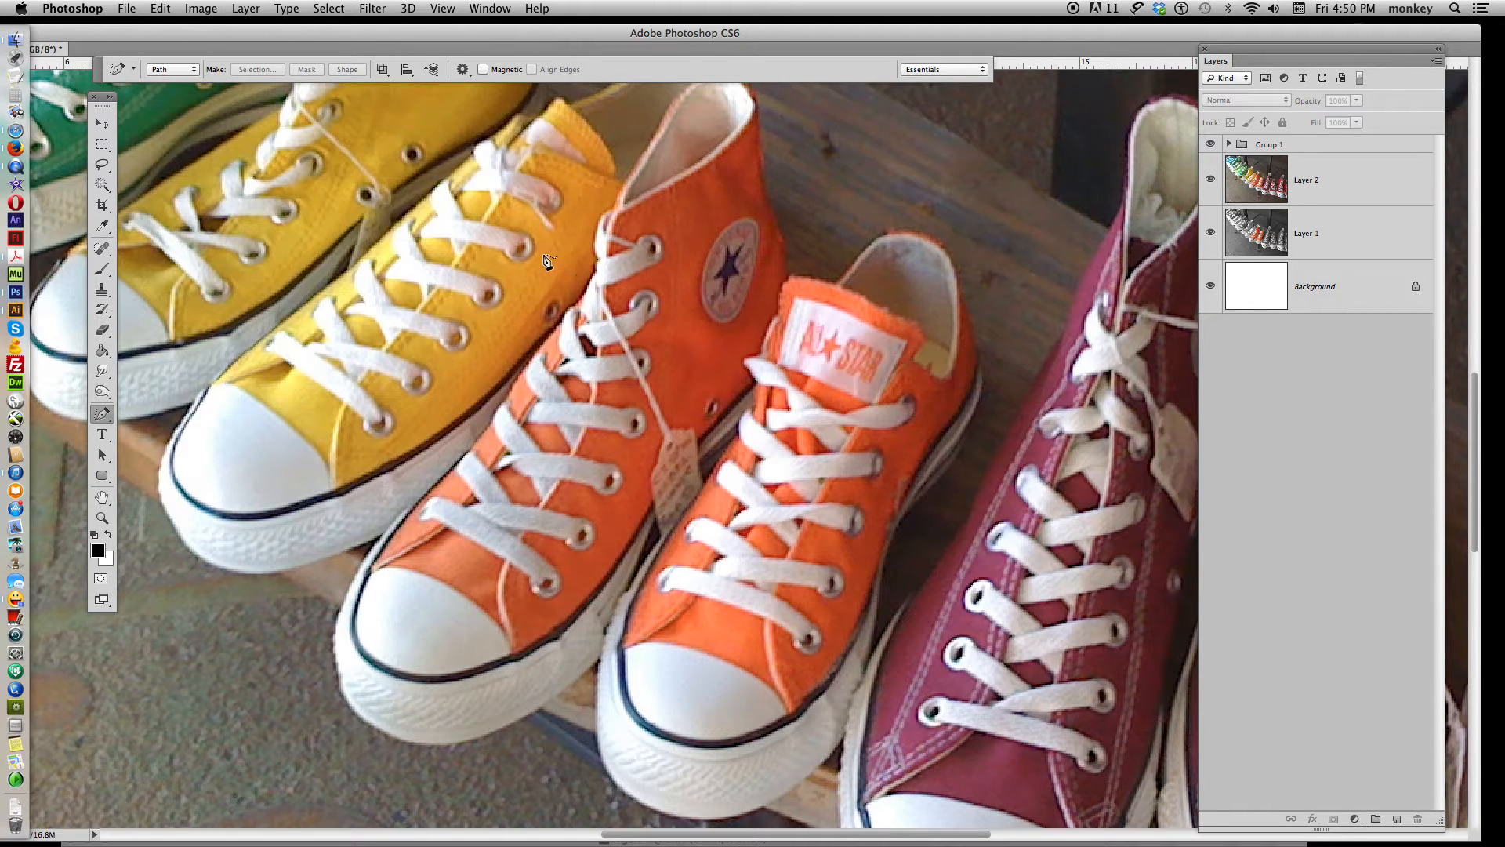
mouse_move(616, 223)
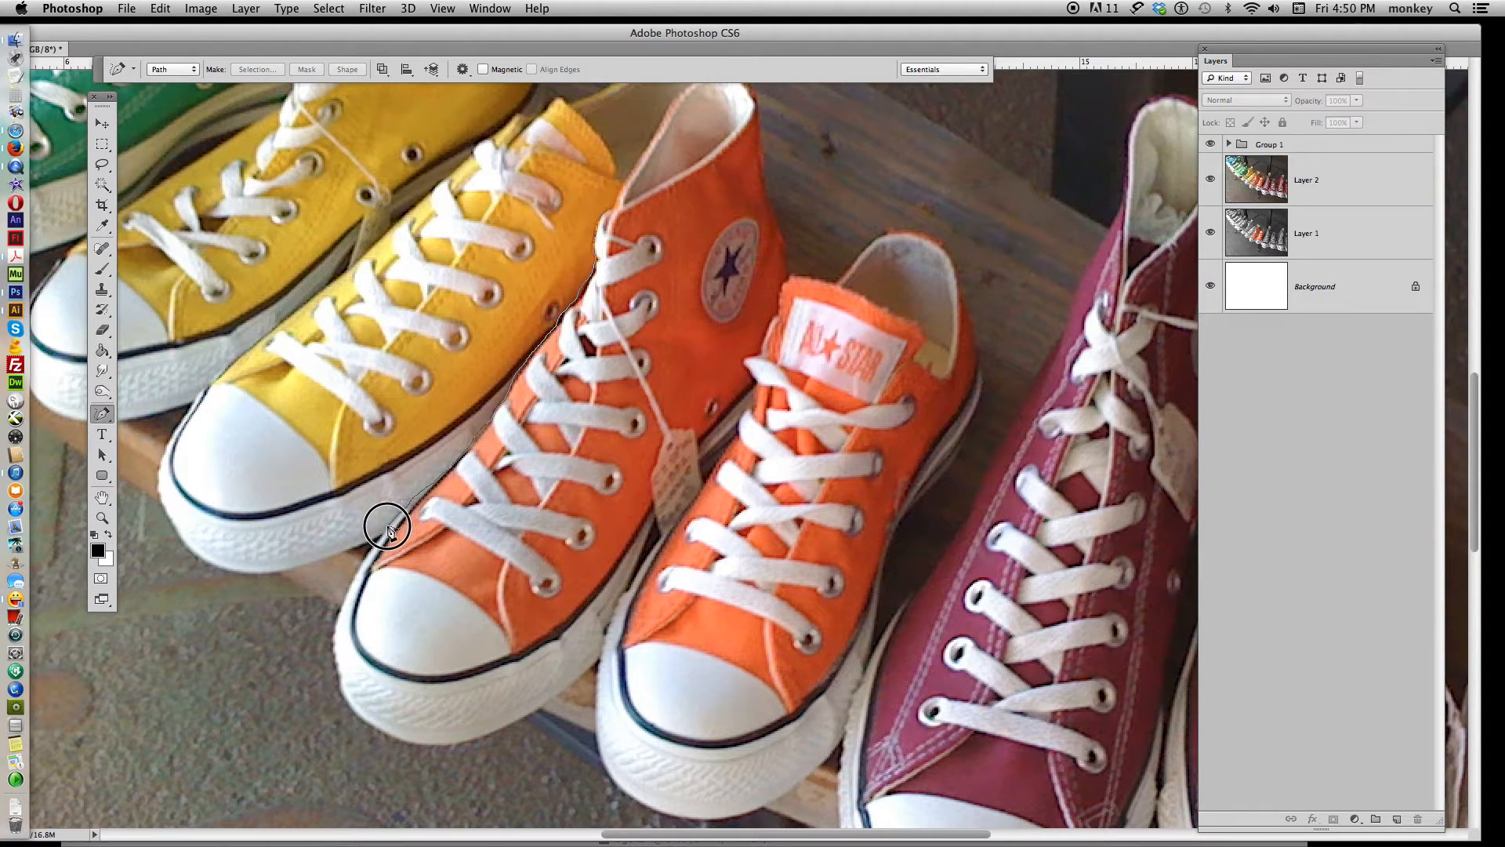
mouse_move(367, 558)
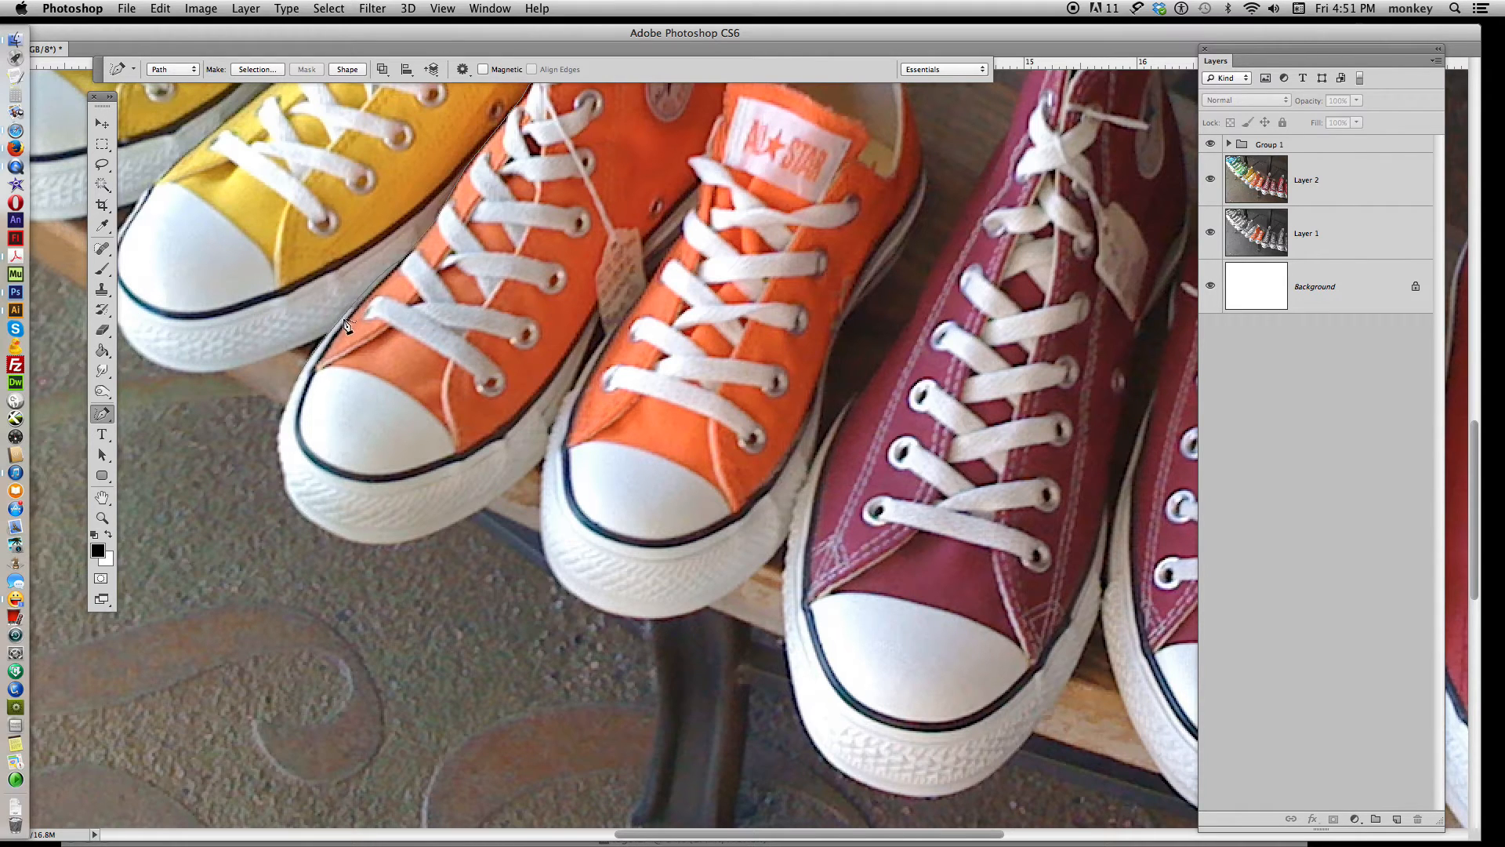
mouse_move(298, 382)
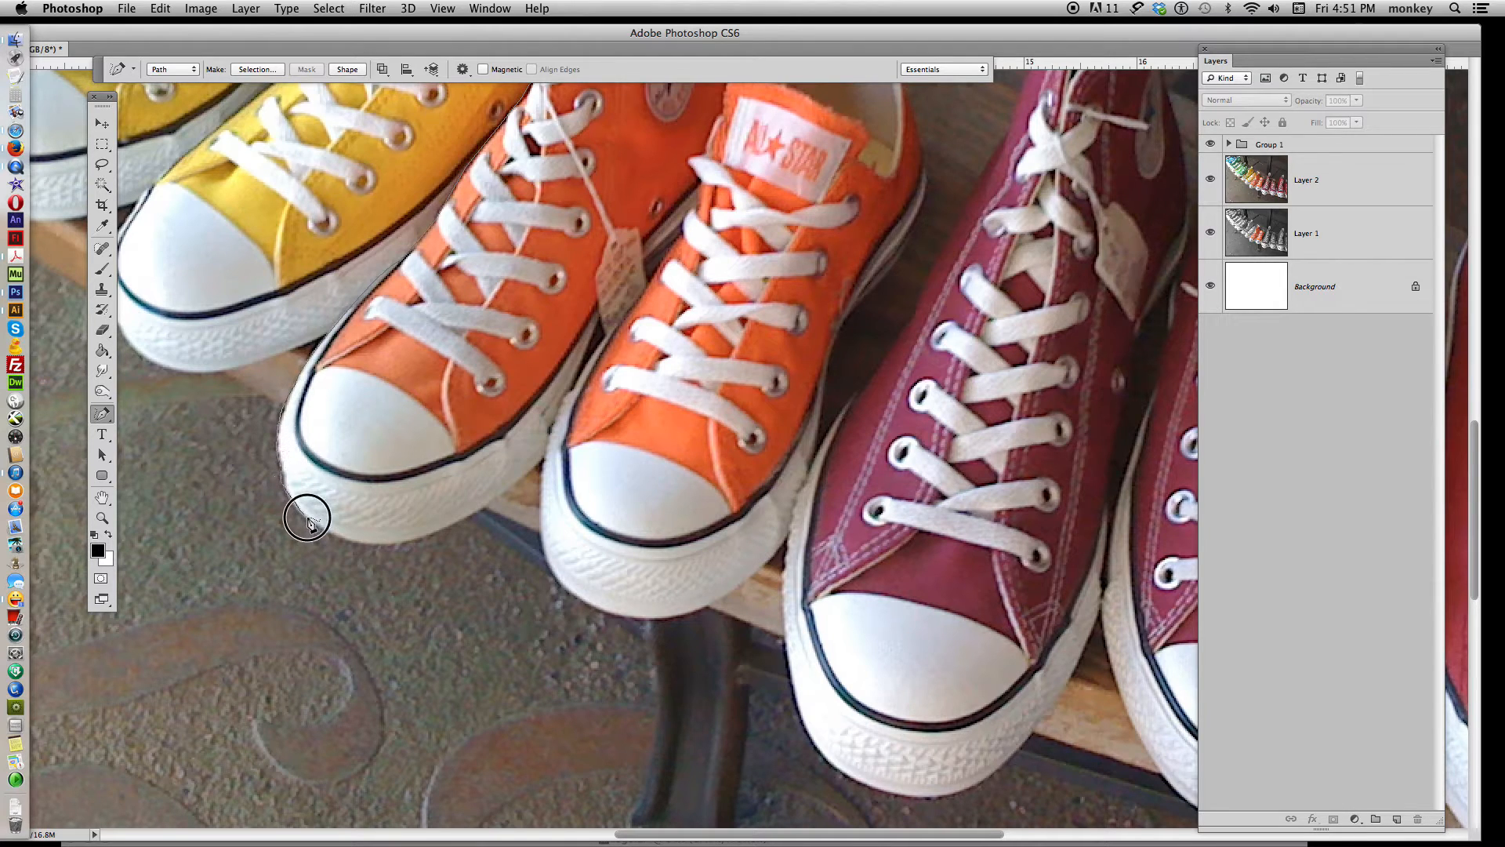
mouse_move(449, 530)
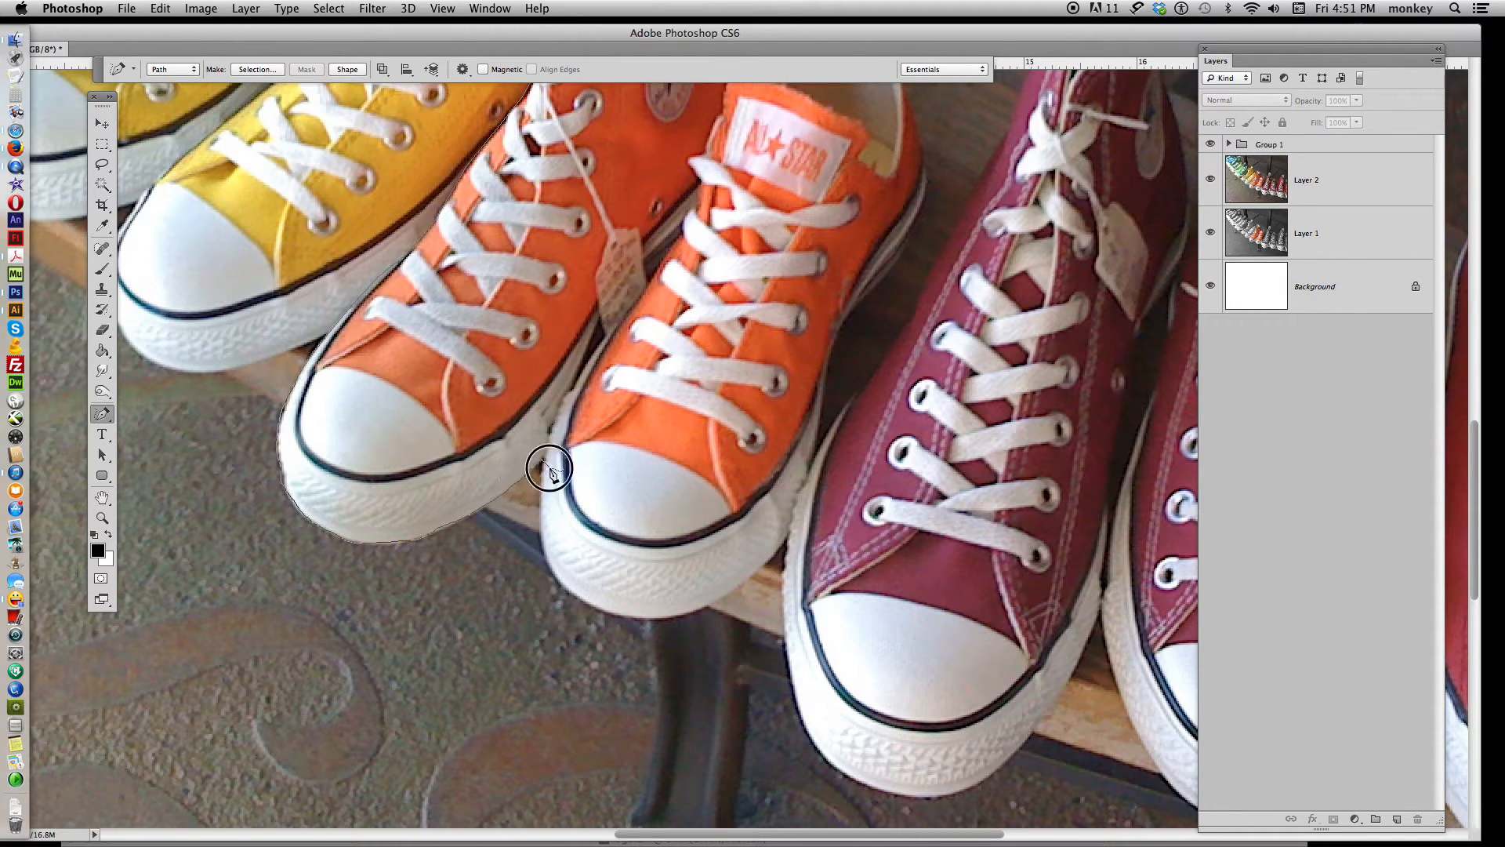
mouse_move(536, 513)
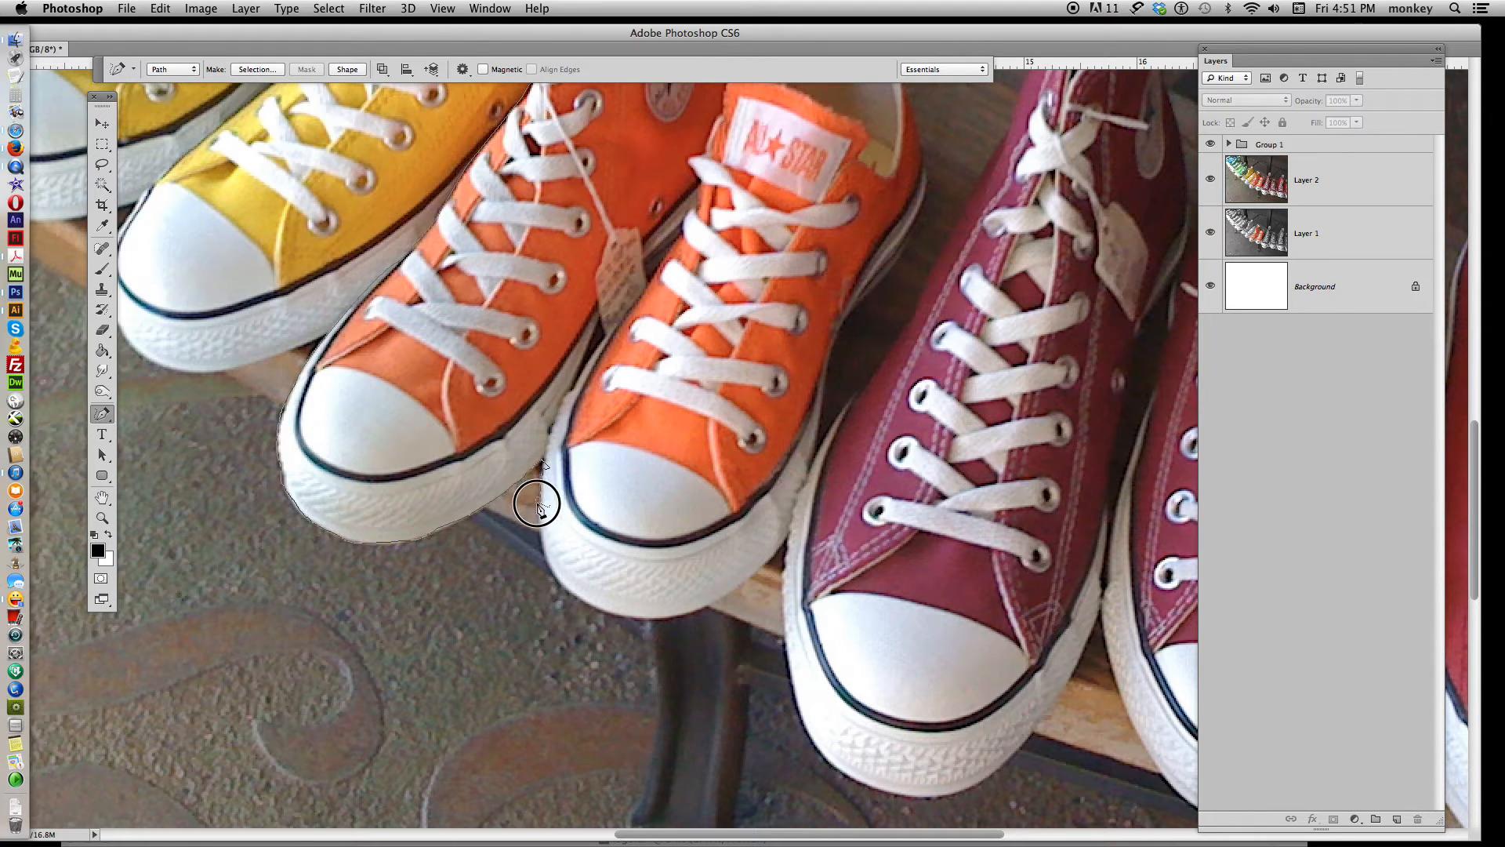
mouse_move(648, 628)
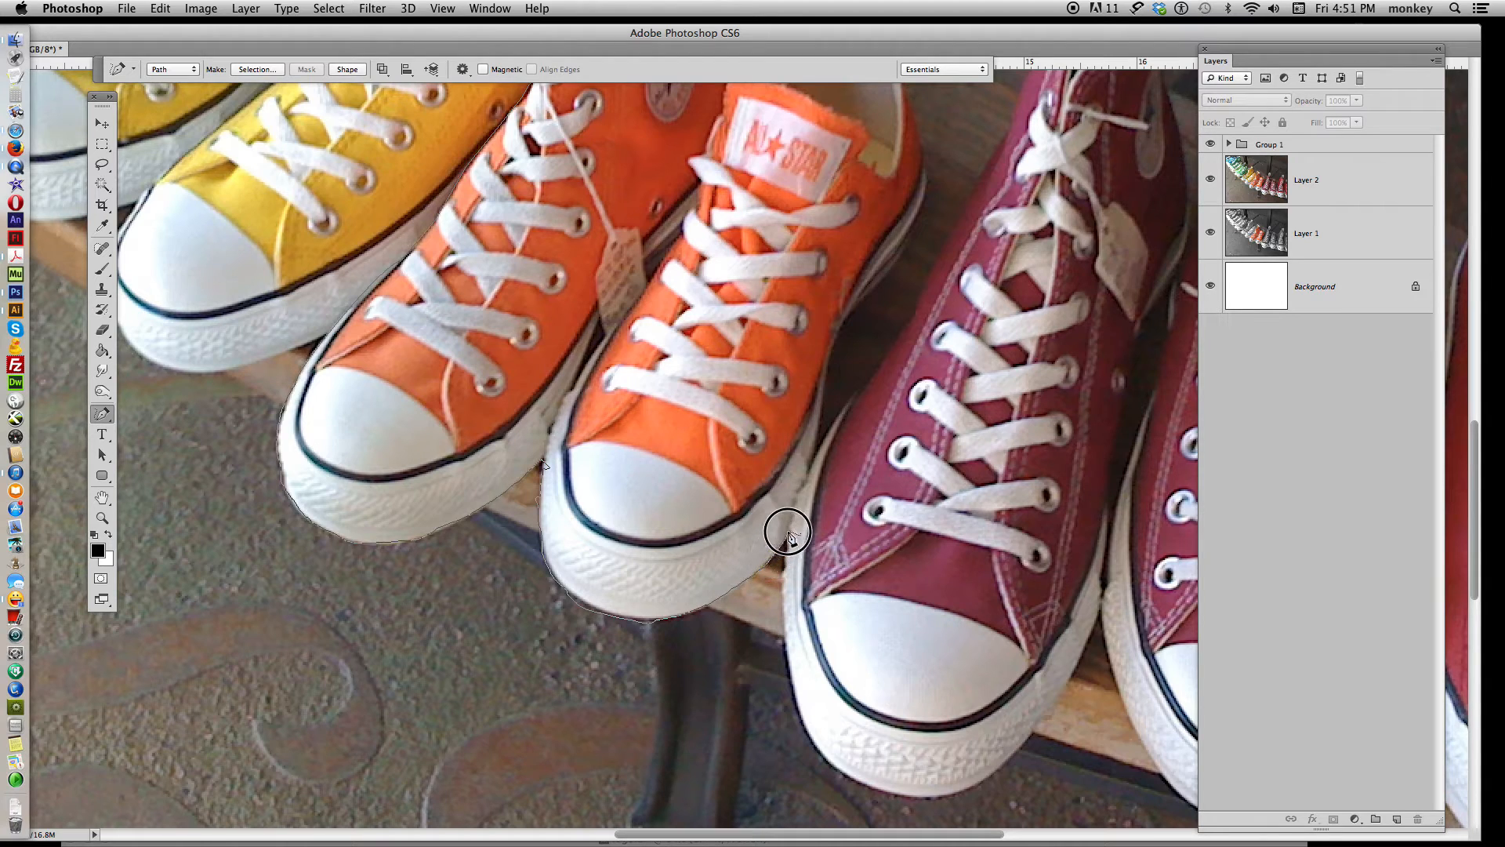
mouse_move(817, 401)
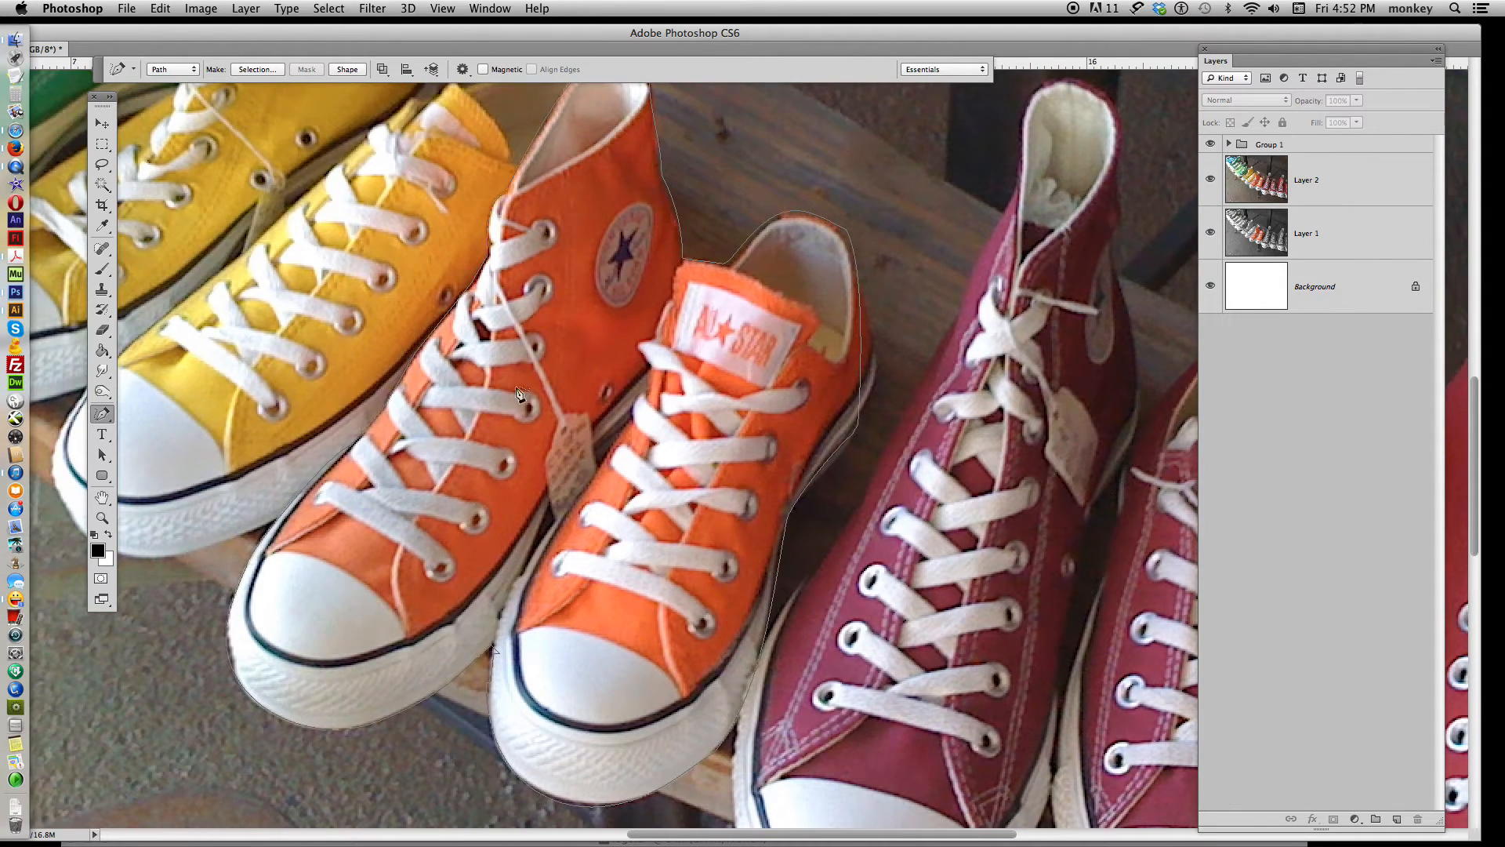
mouse_move(993, 298)
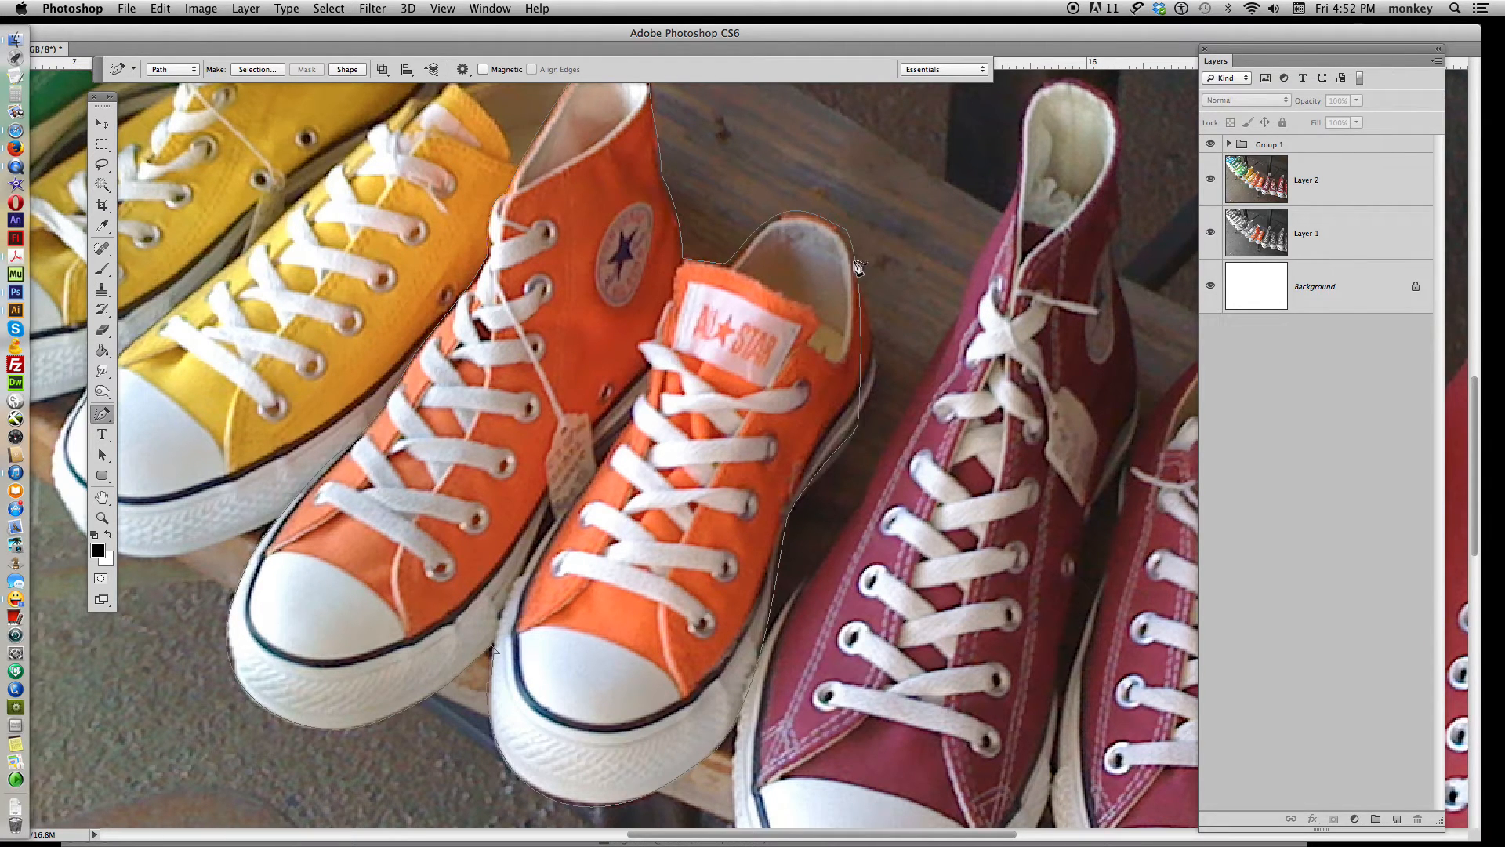
mouse_move(884, 317)
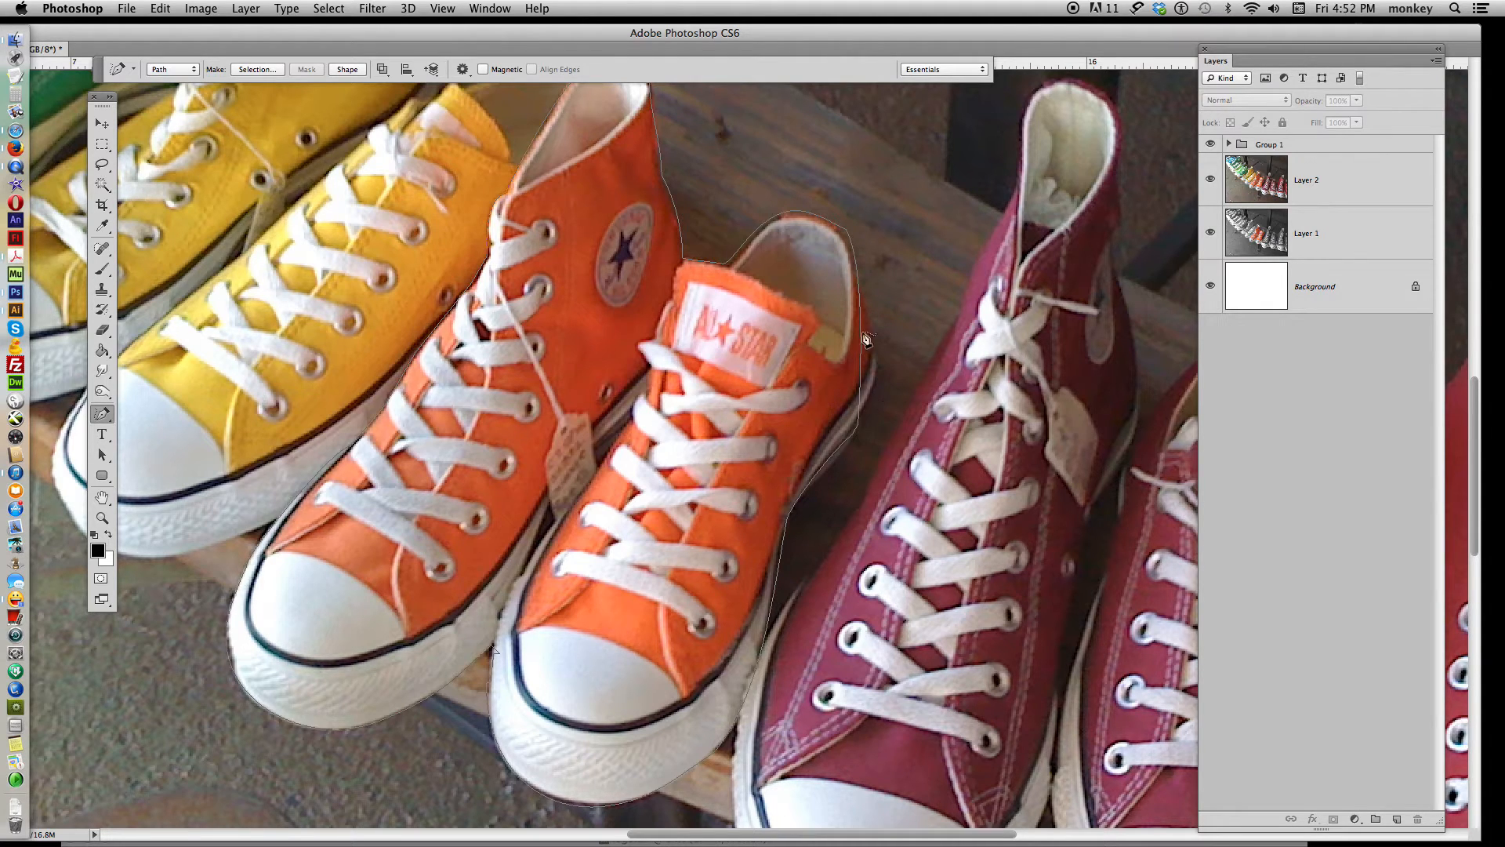
mouse_move(958, 171)
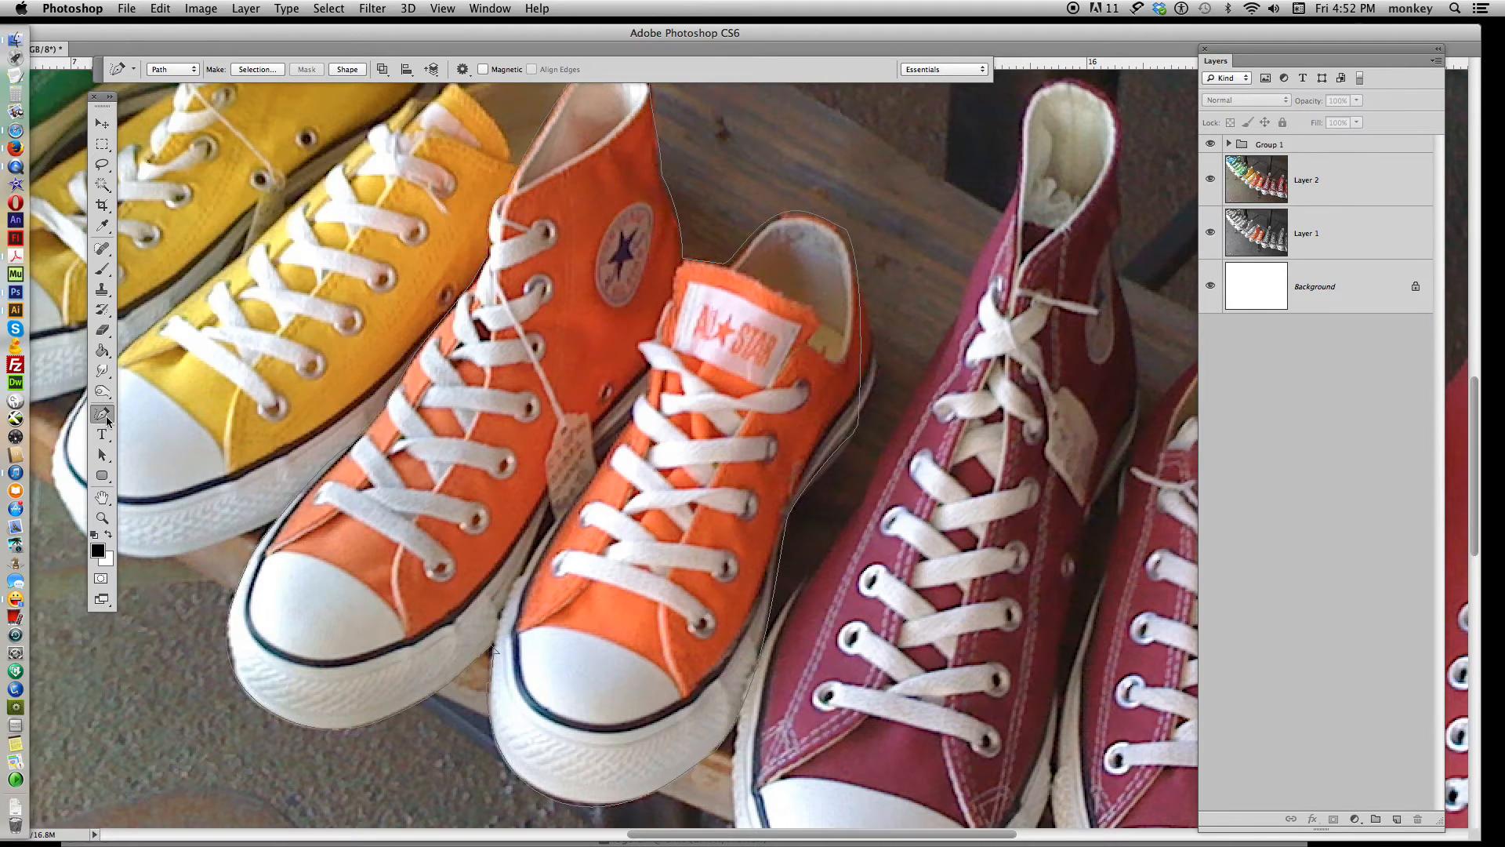
Add anchor points along the orange shoes' edges to close the outline path, then view the full photo.
click(102, 414)
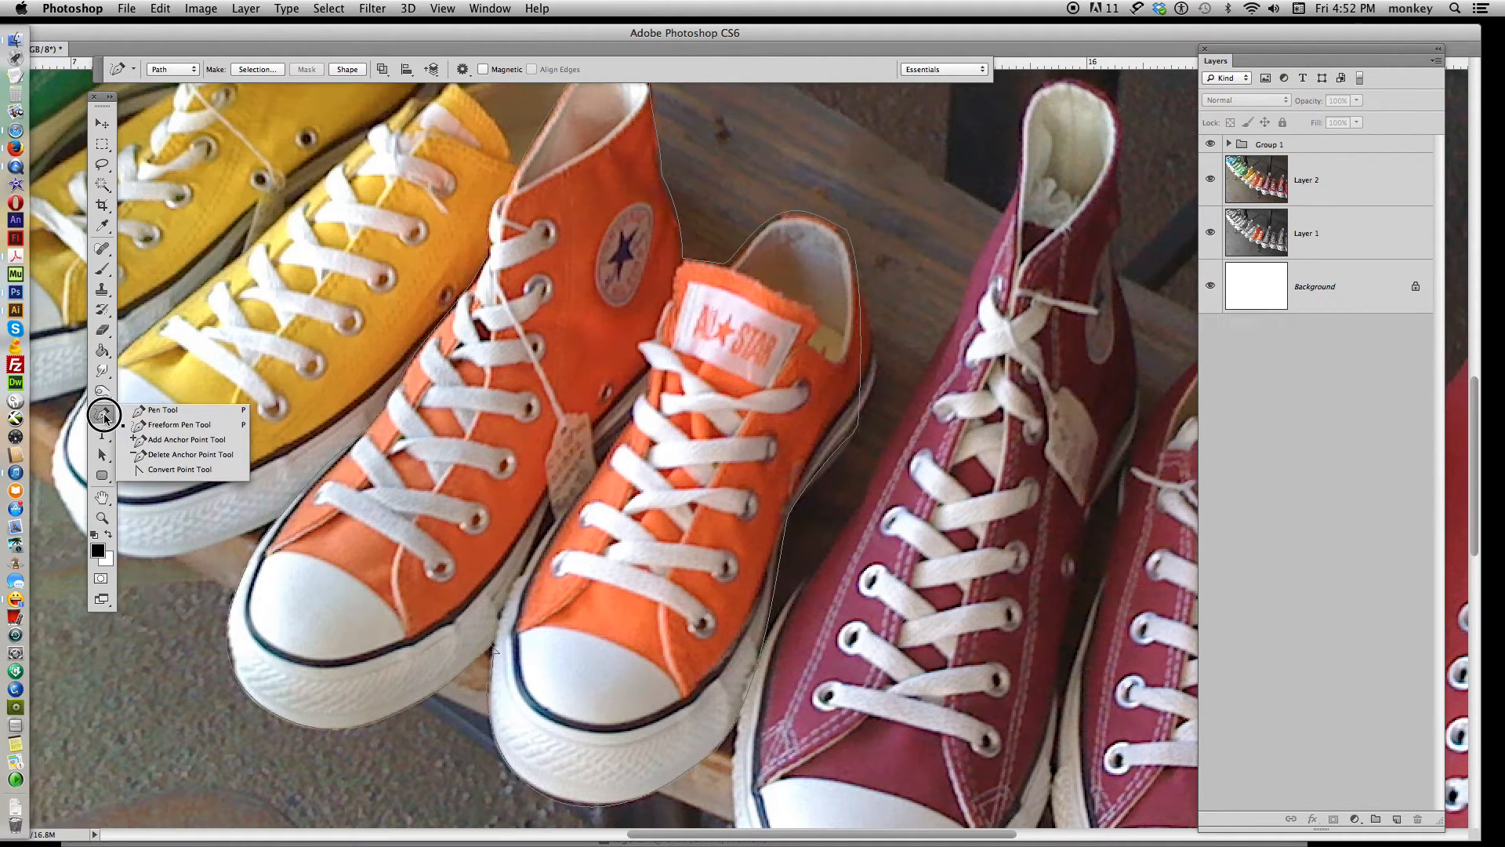
mouse_move(188, 439)
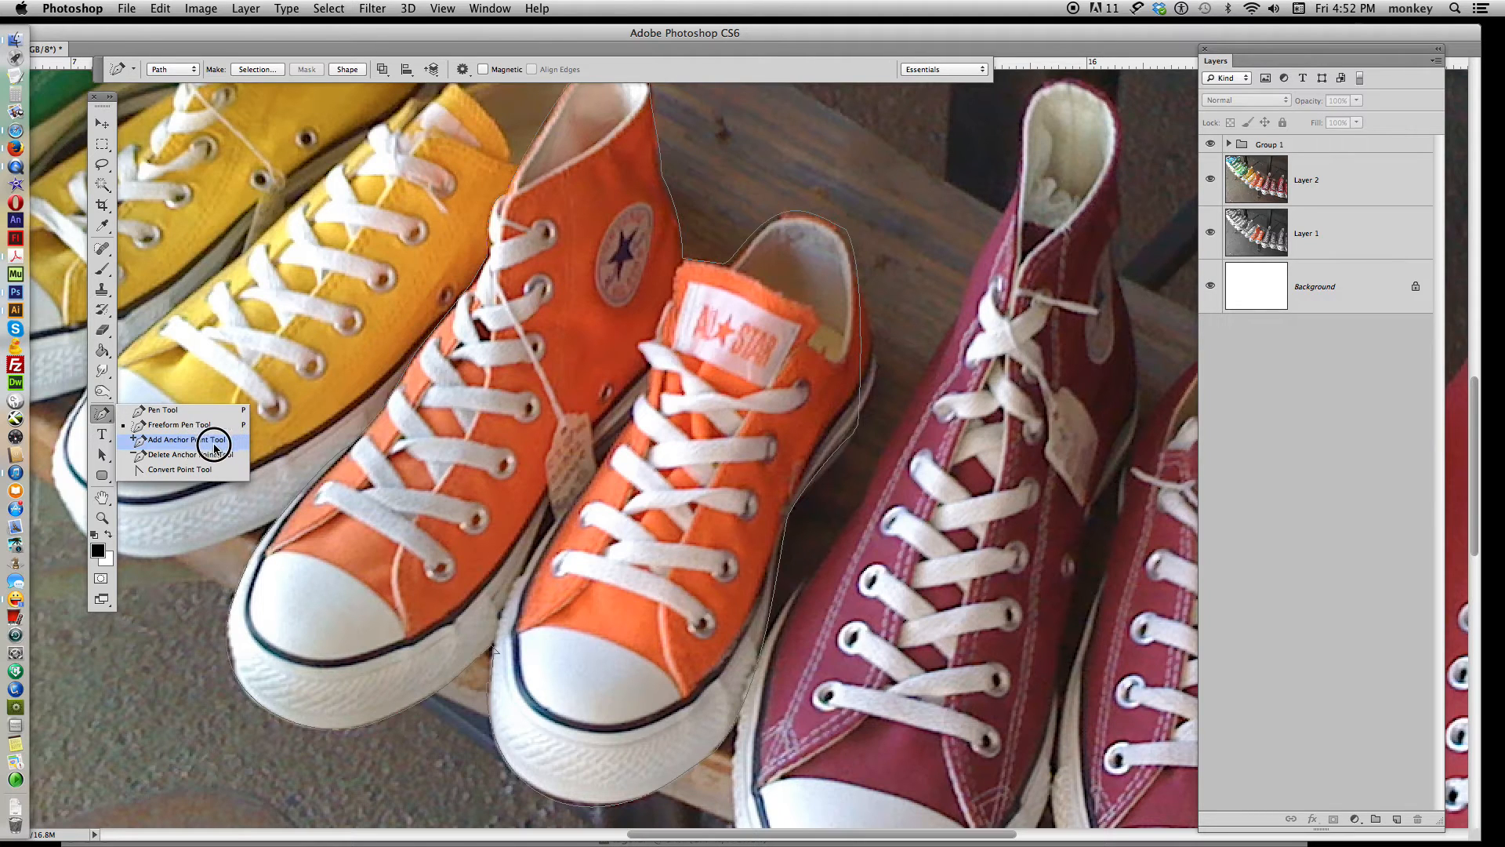
click(179, 439)
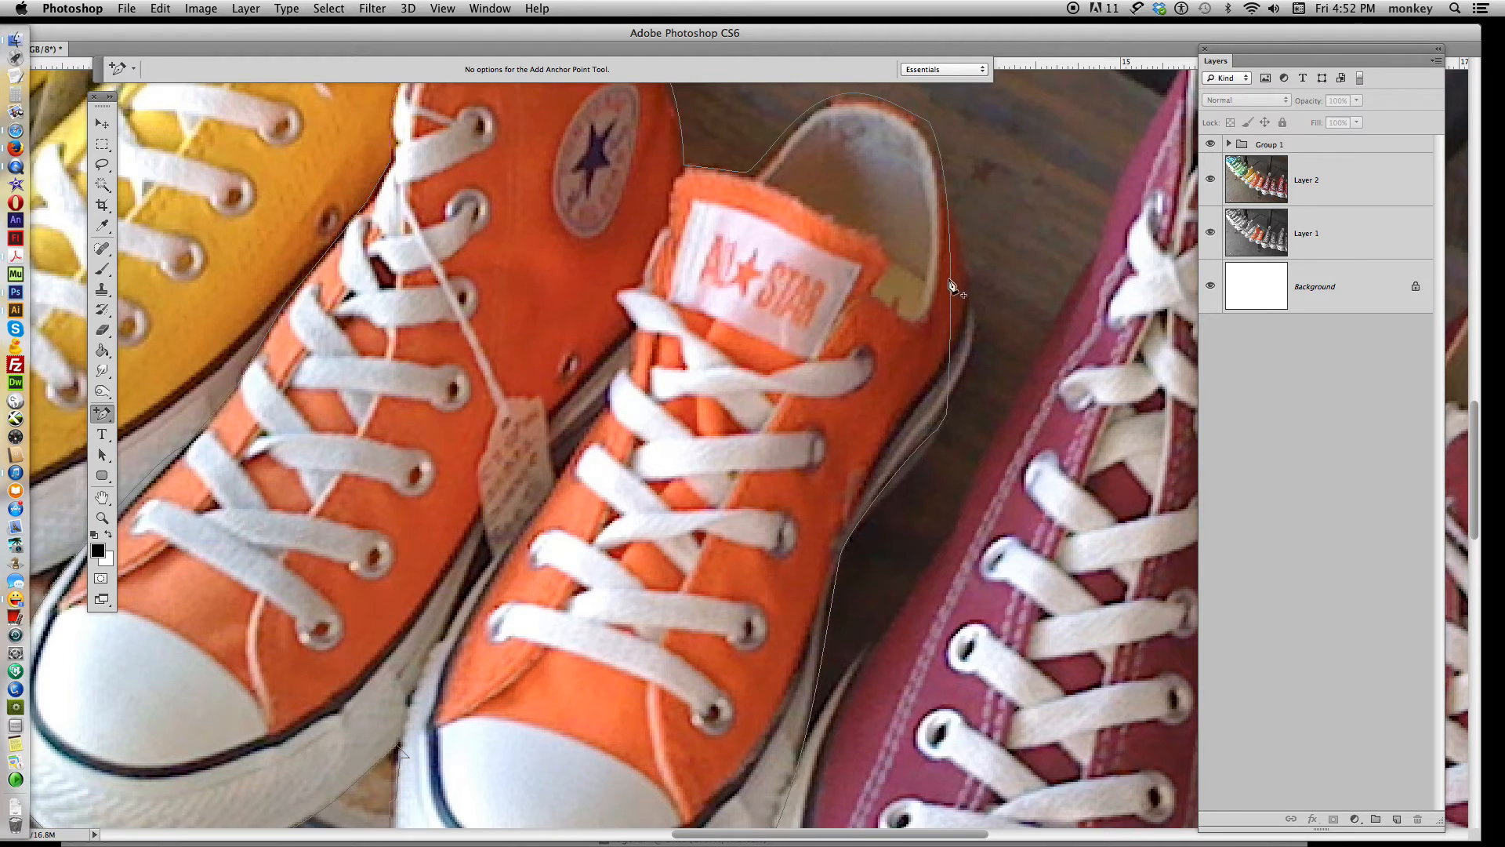
mouse_move(953, 300)
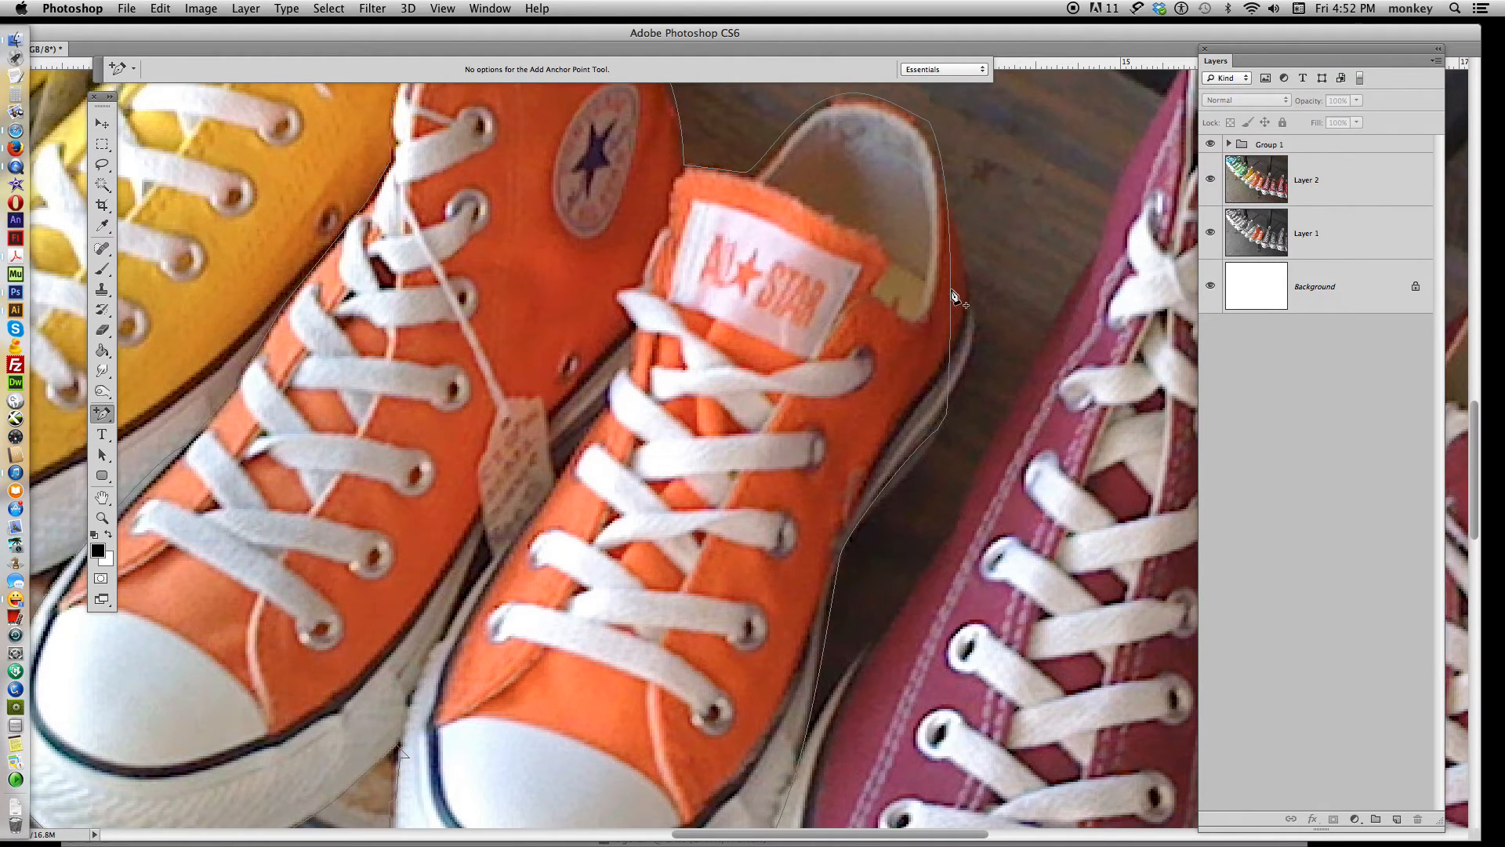
click(950, 289)
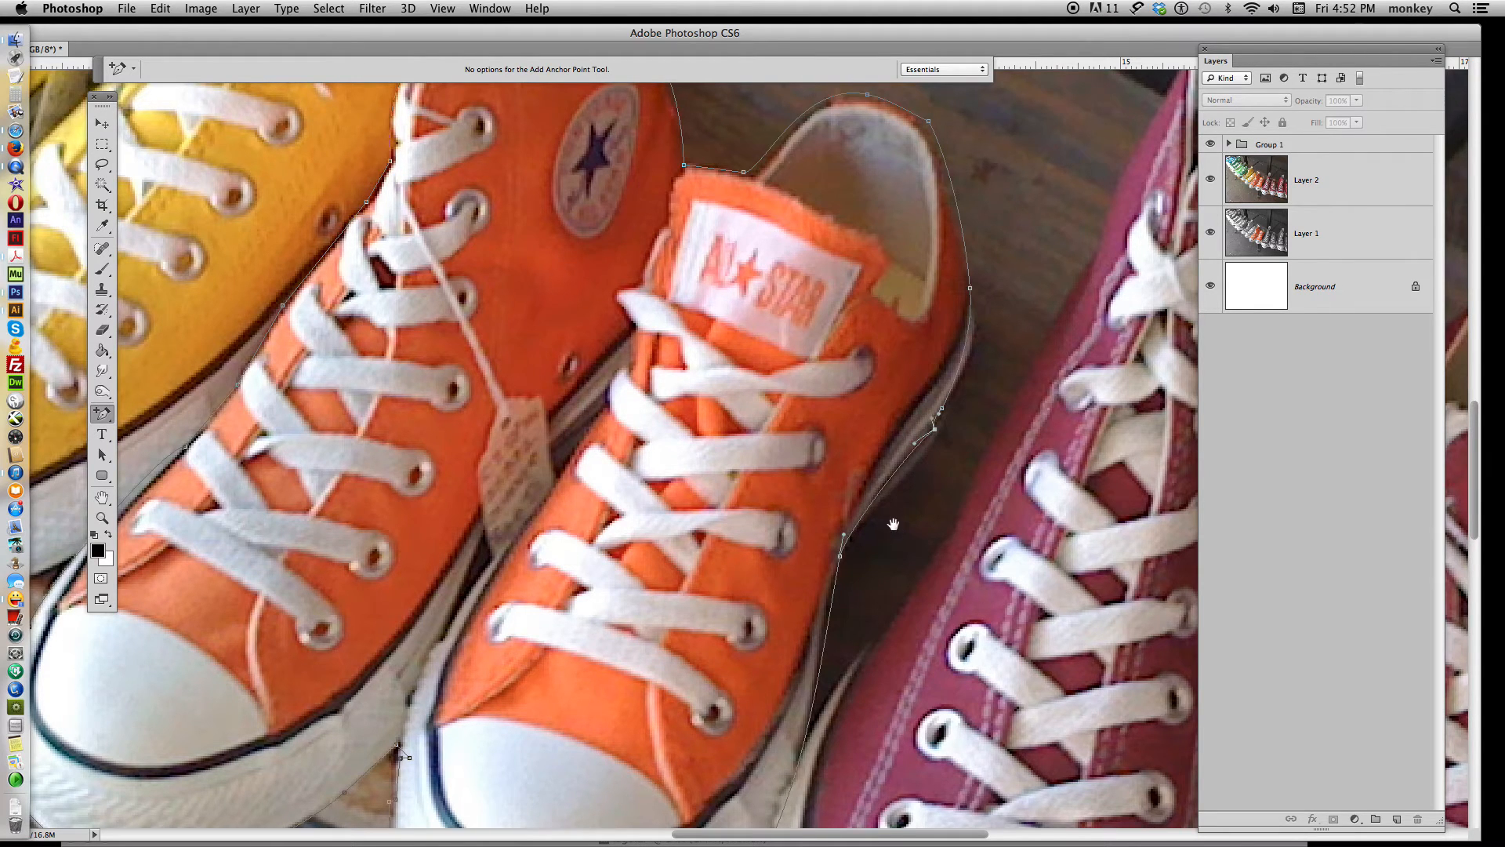
scroll(down, 3)
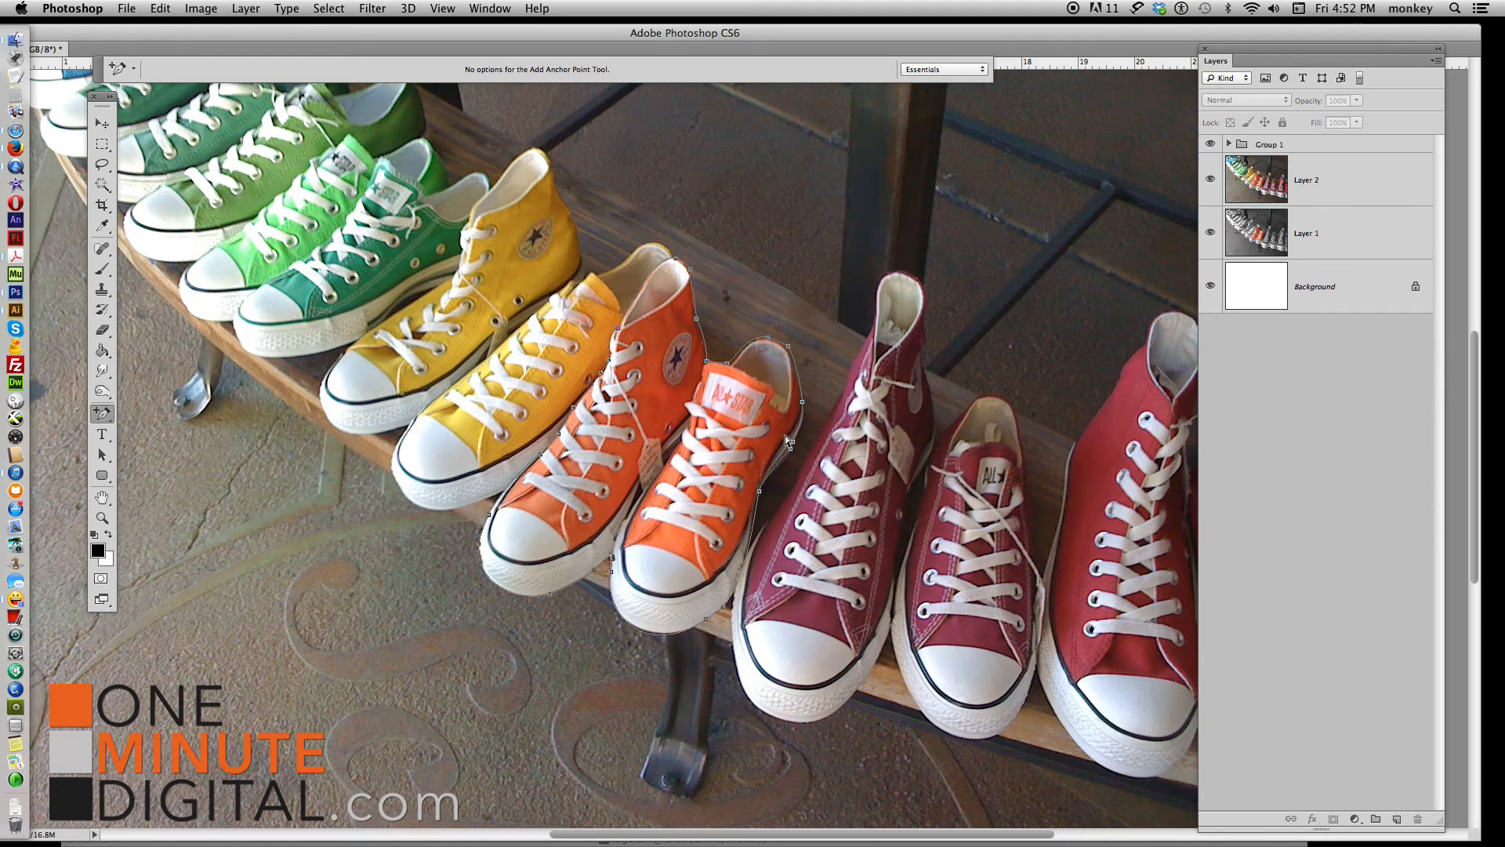
mouse_move(583, 345)
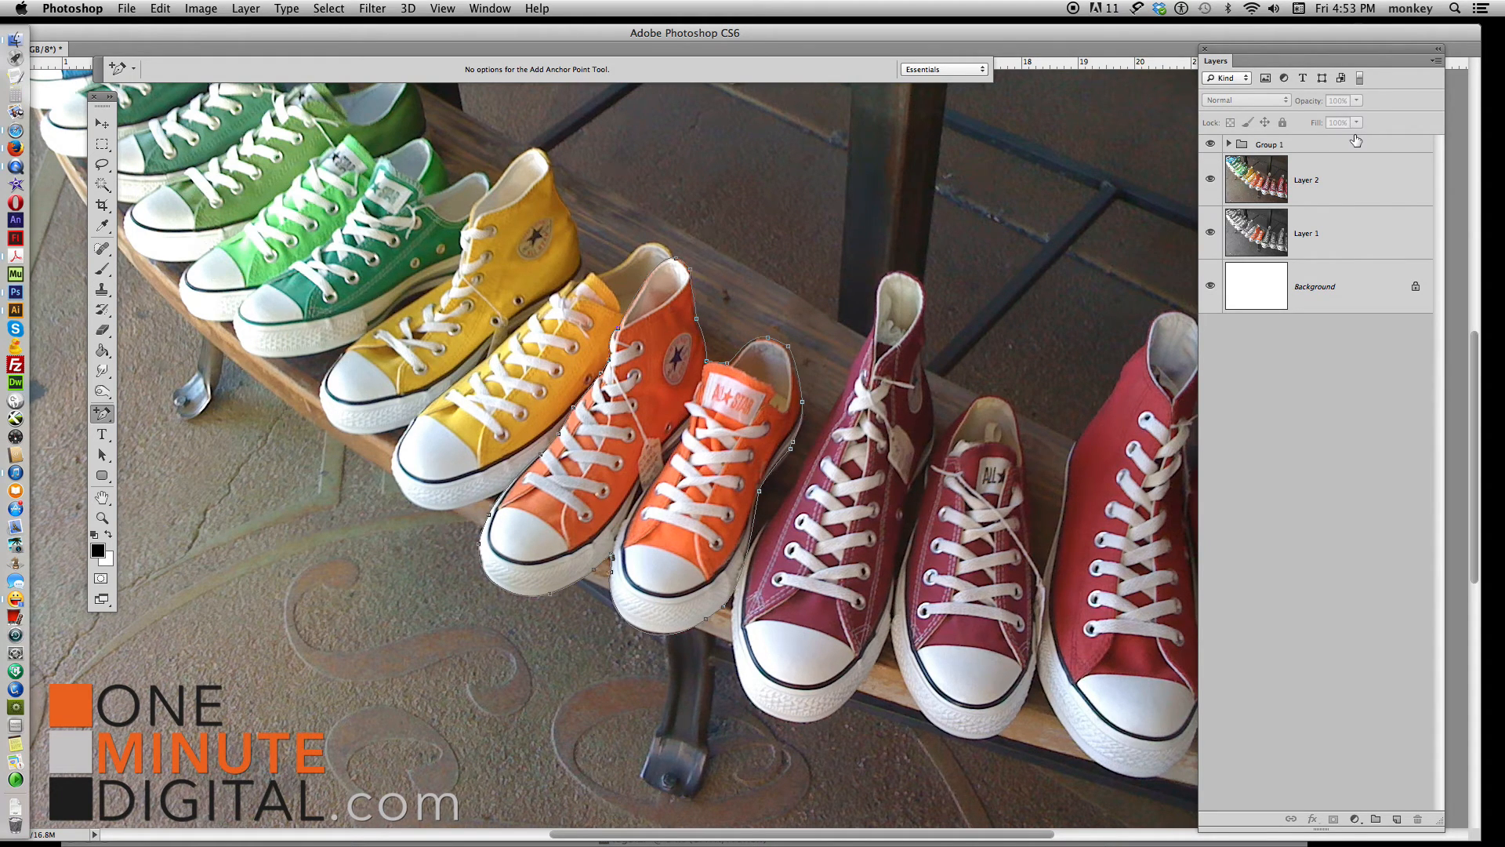
Show the Paths panel via the Window menu to access the traced Work Path.
click(500, 8)
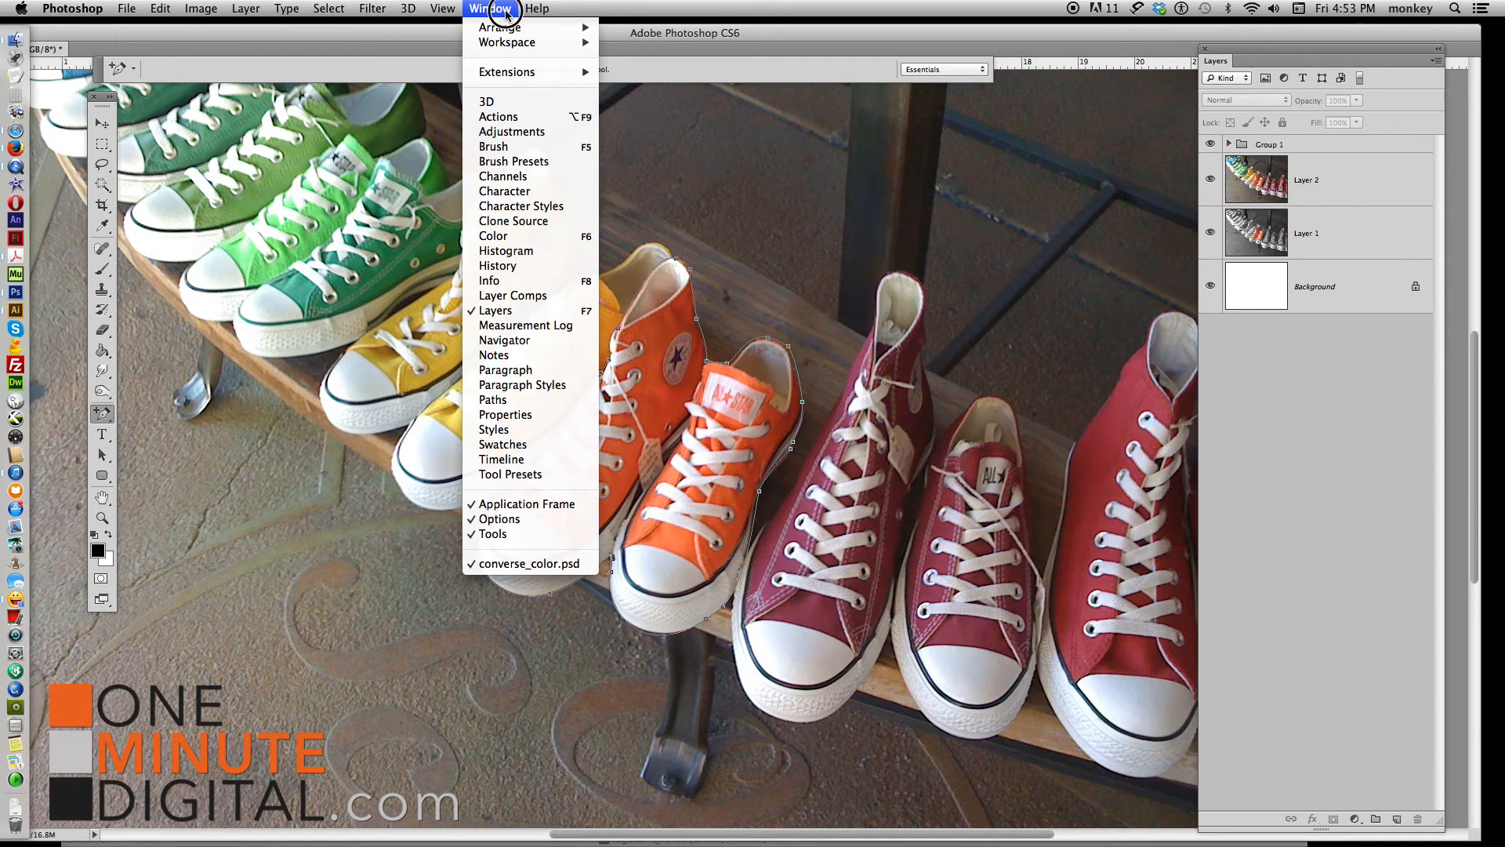
mouse_move(548, 404)
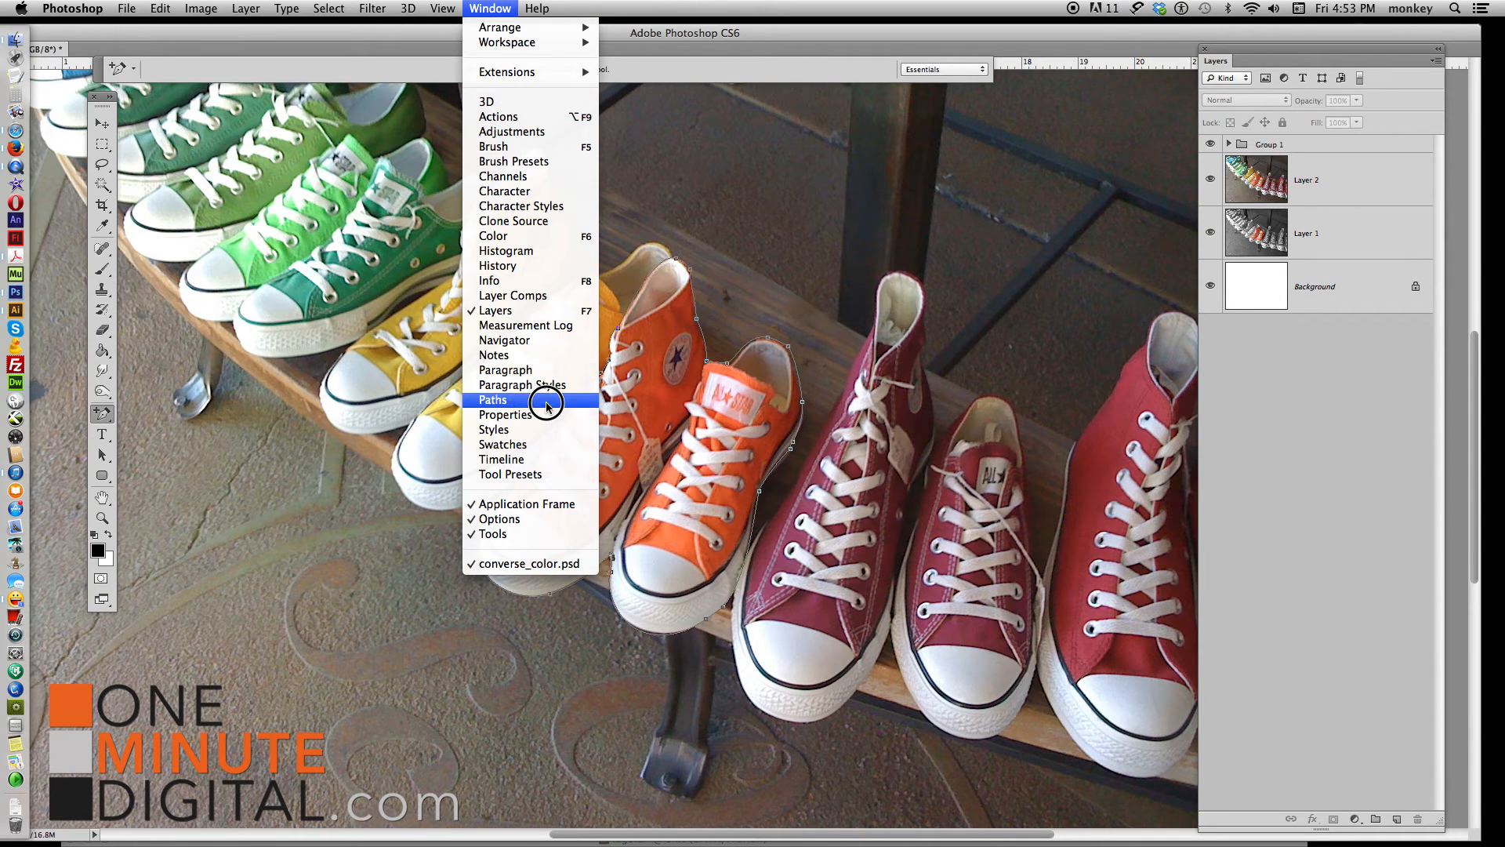
click(492, 400)
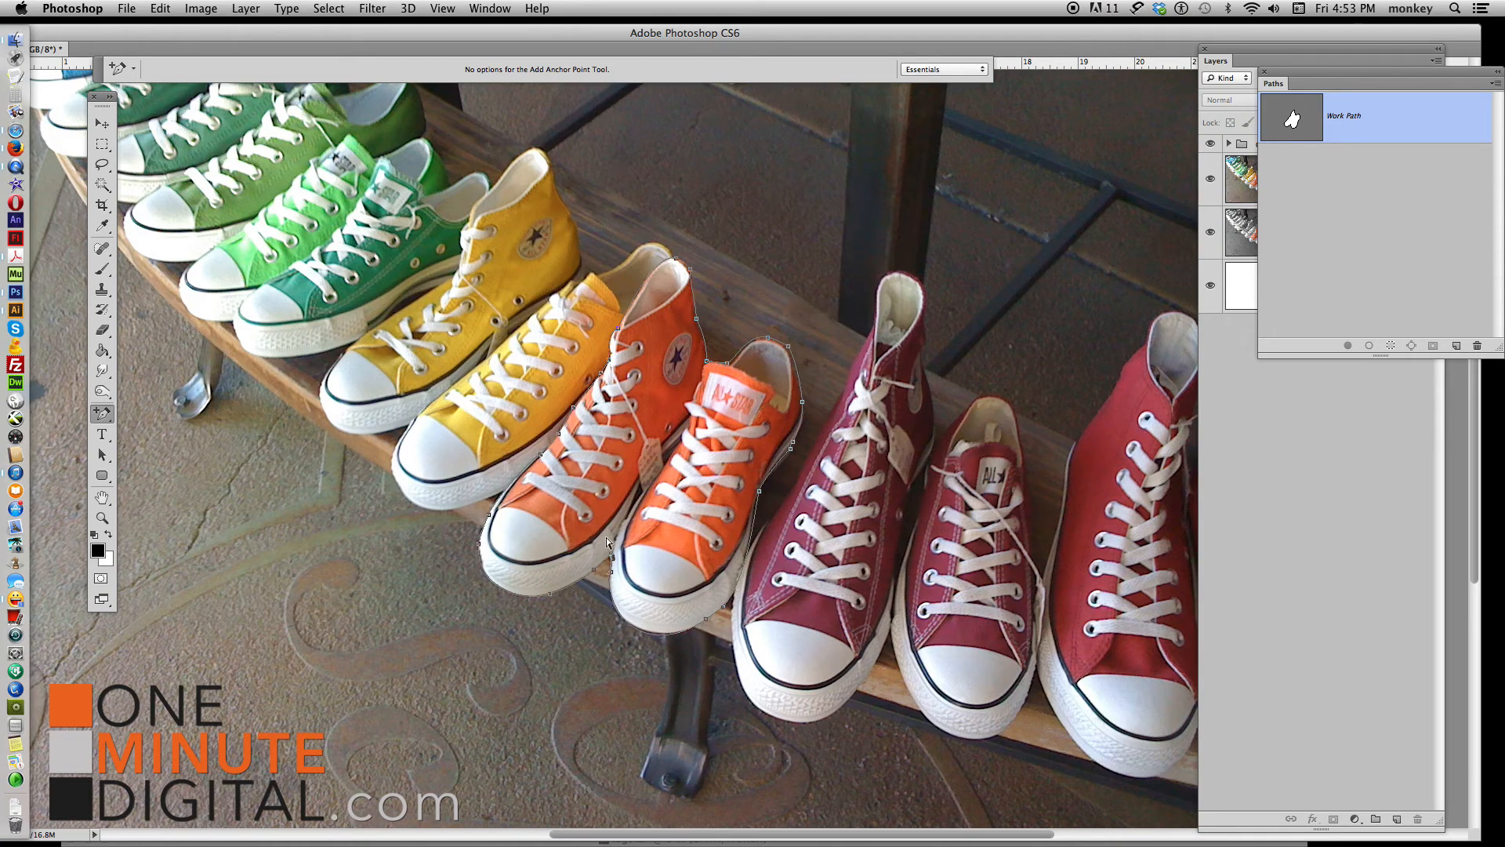
mouse_move(708, 527)
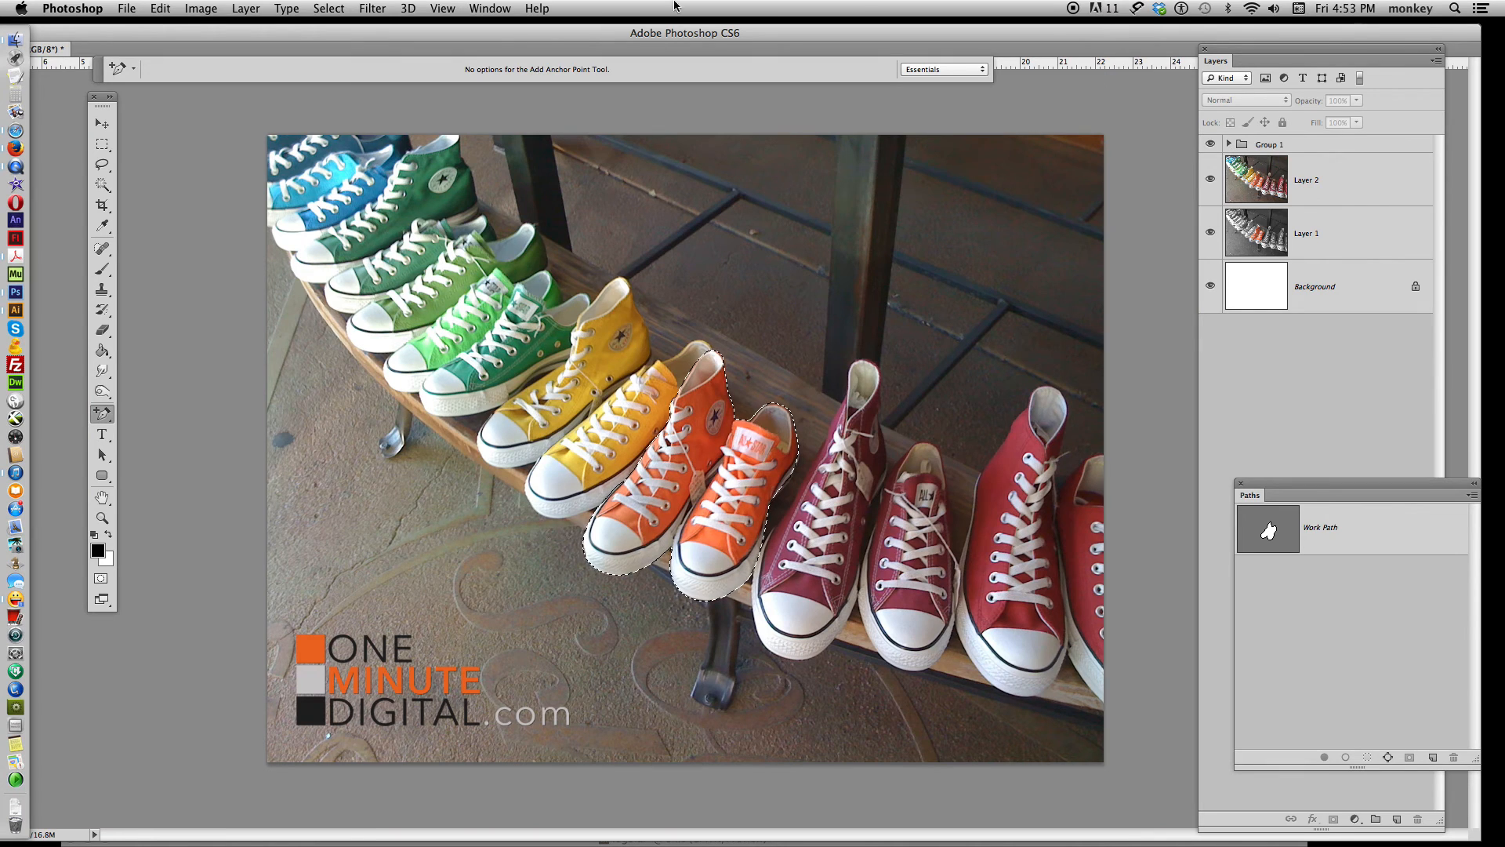
Invert the selection via Select > Inverse so everything but the orange sneakers is selected.
click(330, 8)
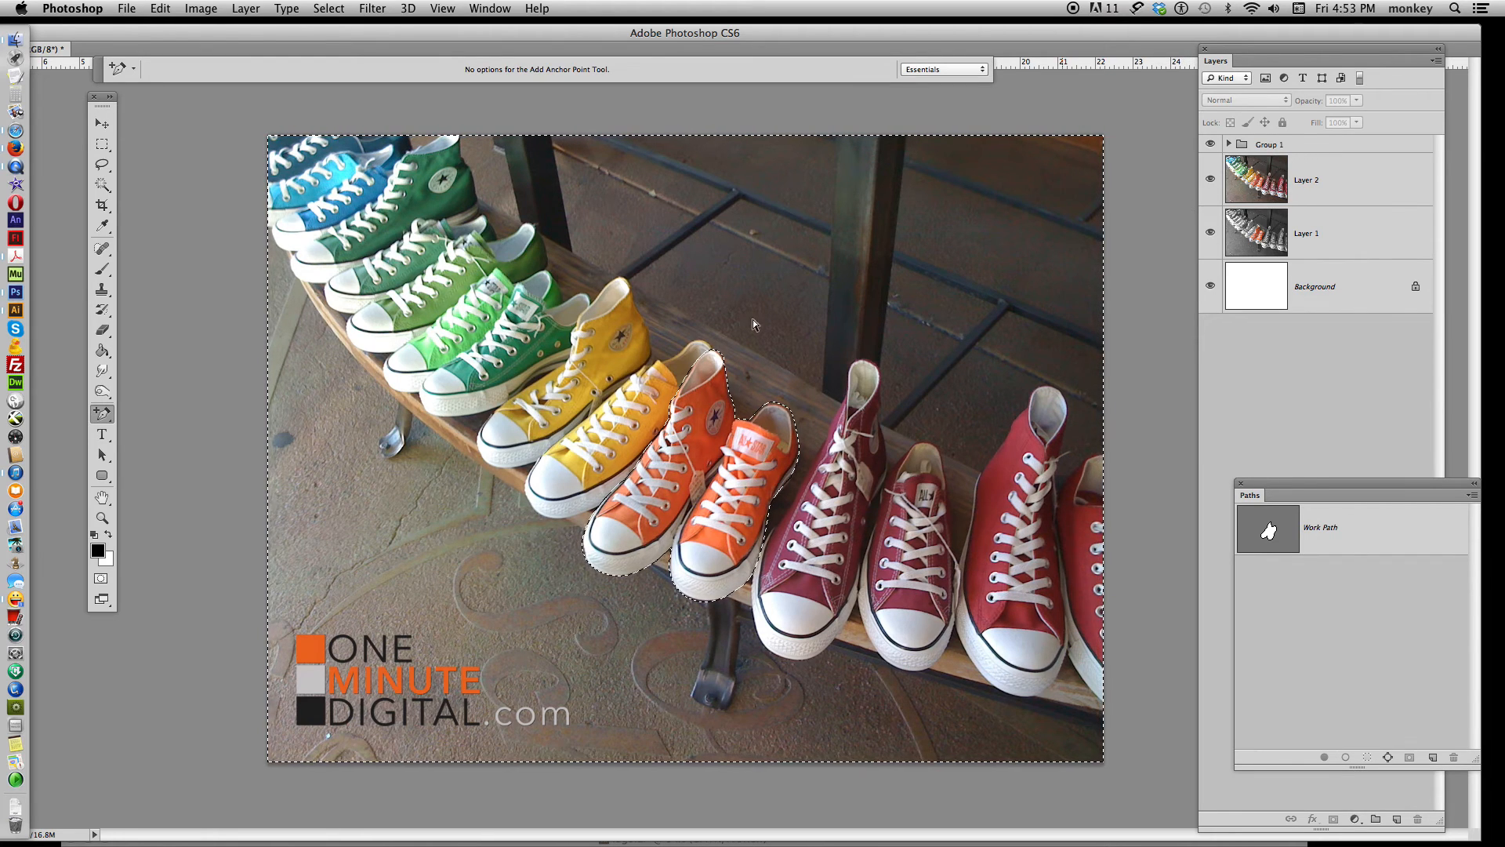
mouse_move(591, 195)
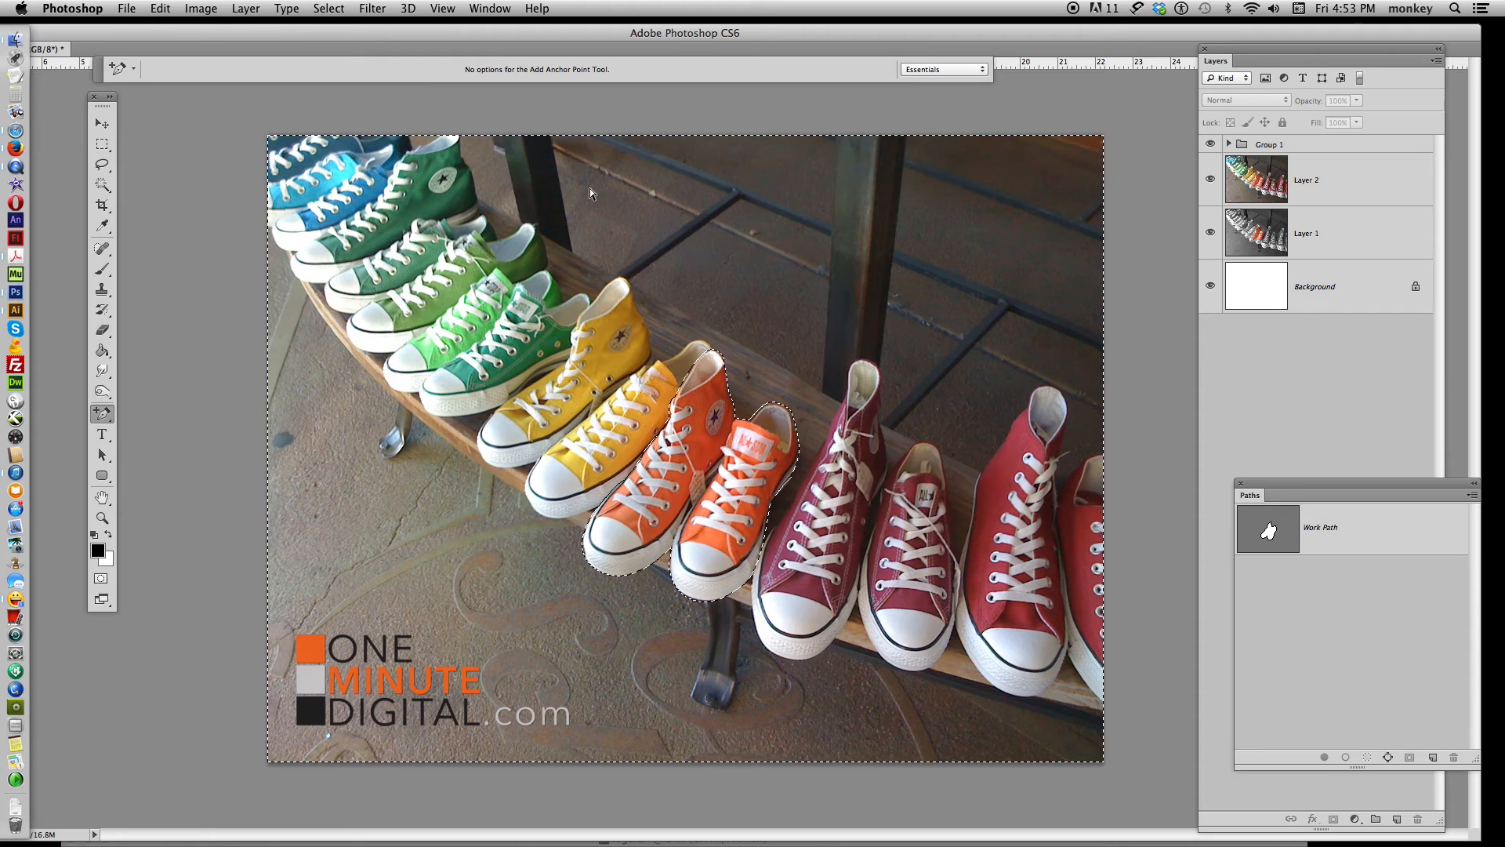
click(251, 9)
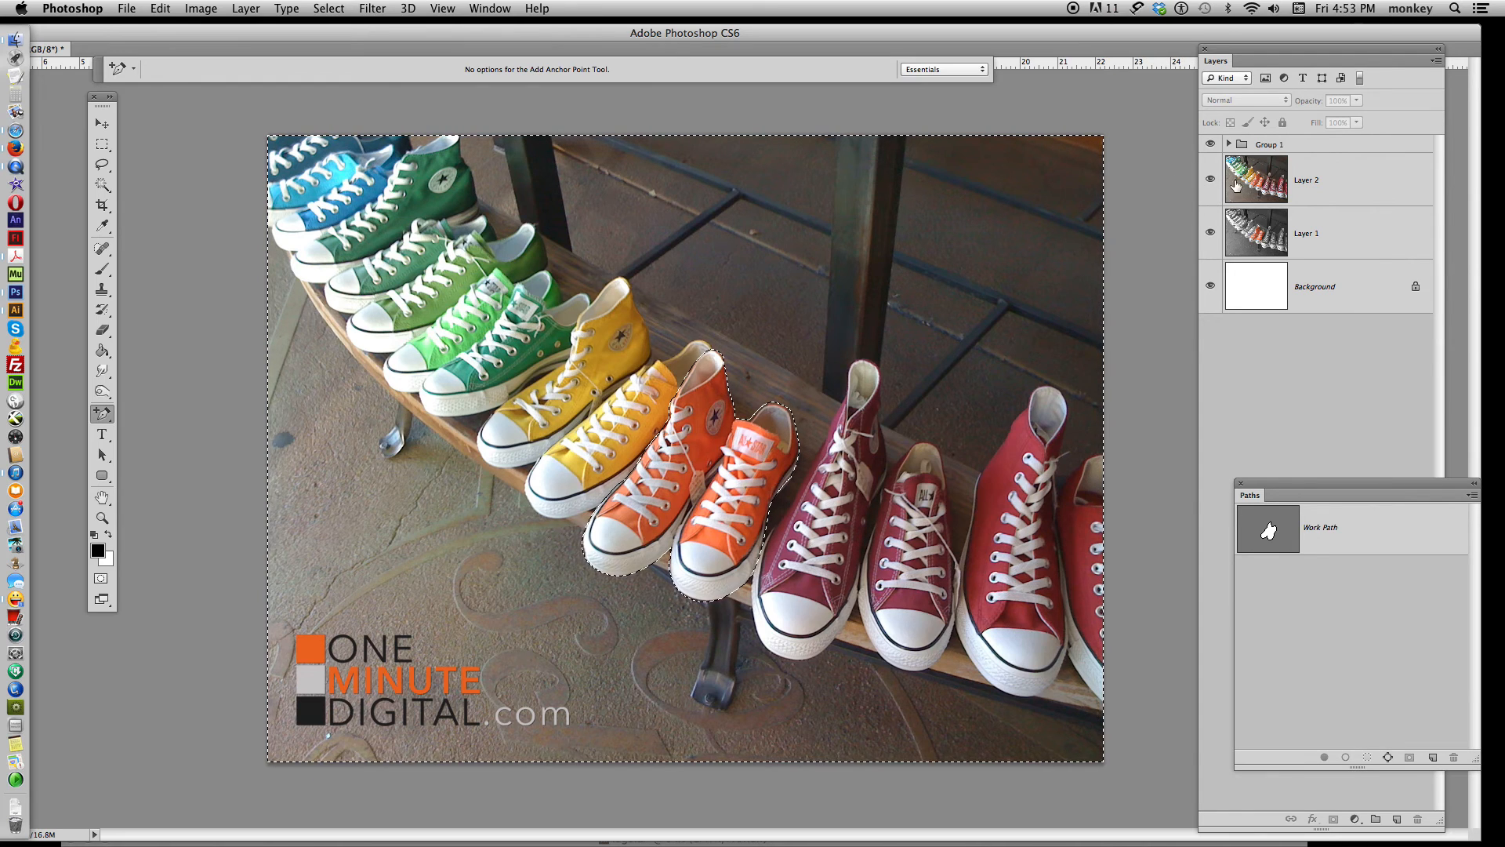
mouse_move(458, 49)
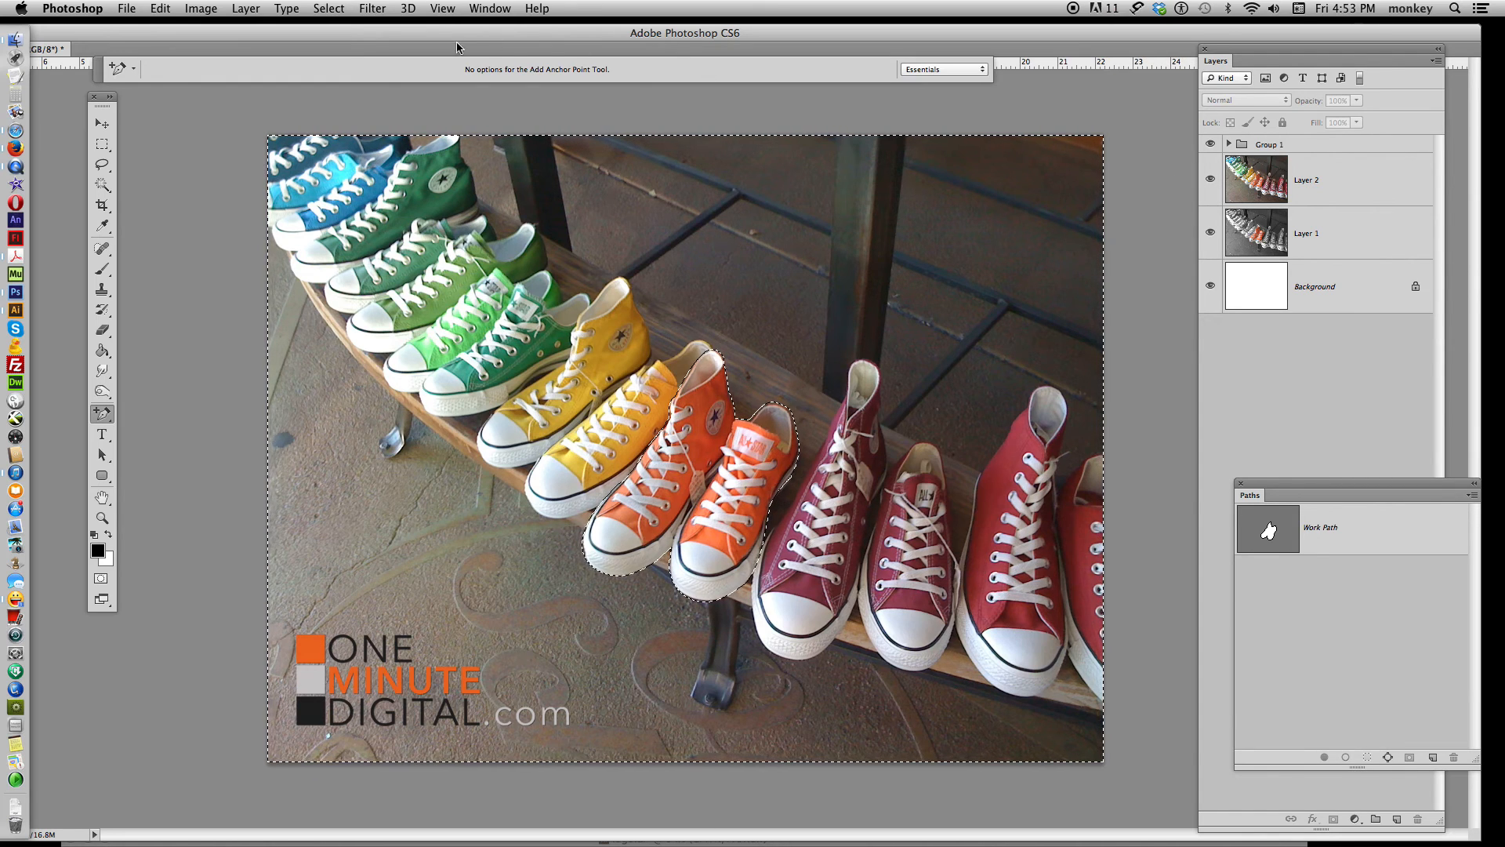
click(201, 8)
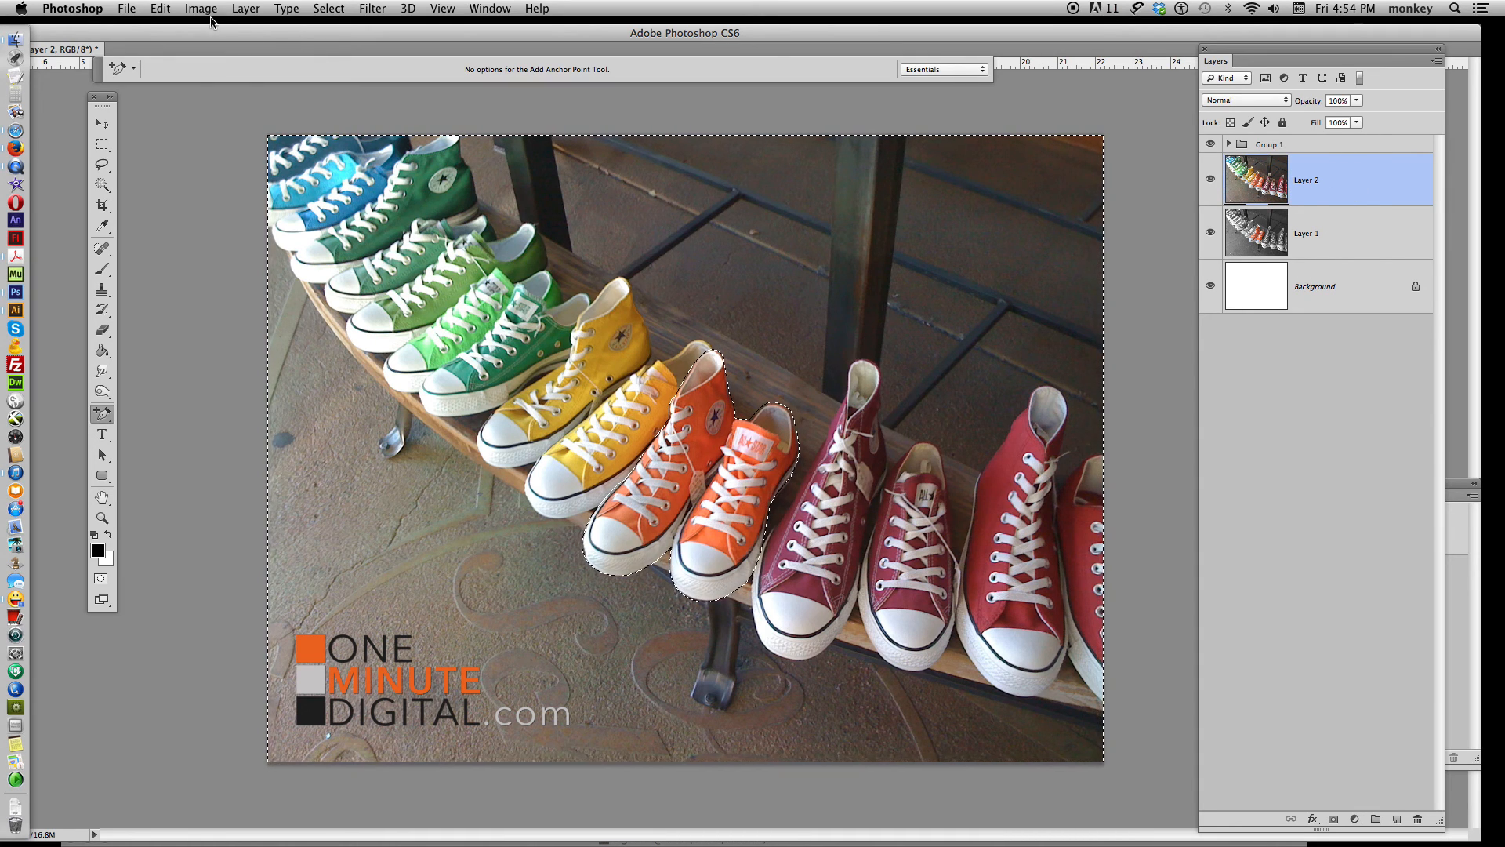
Apply the Black & White adjustment to the selected area so only the orange sneakers stay in color.
click(200, 8)
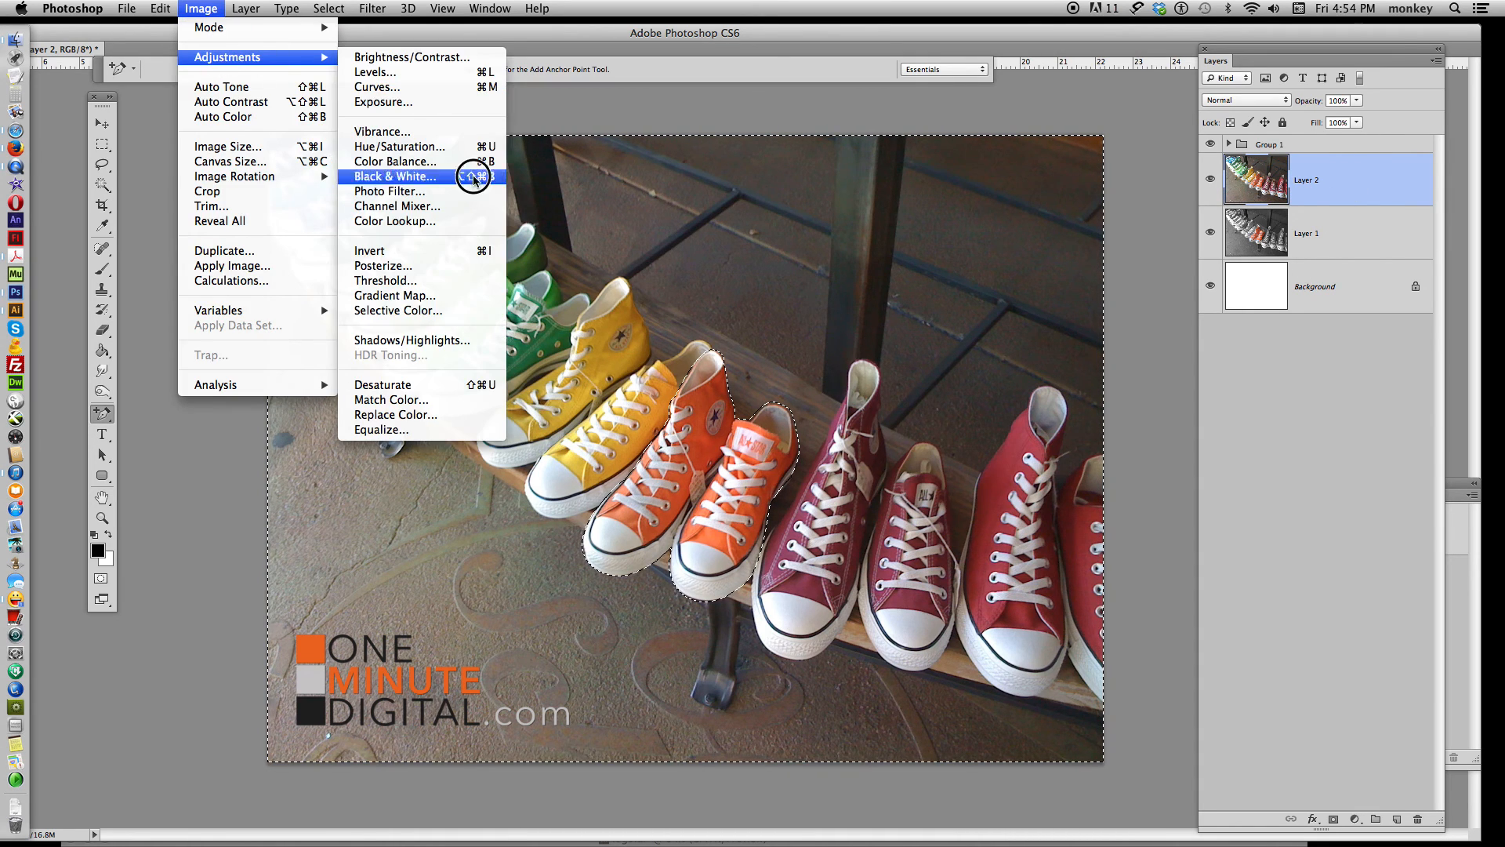
click(394, 176)
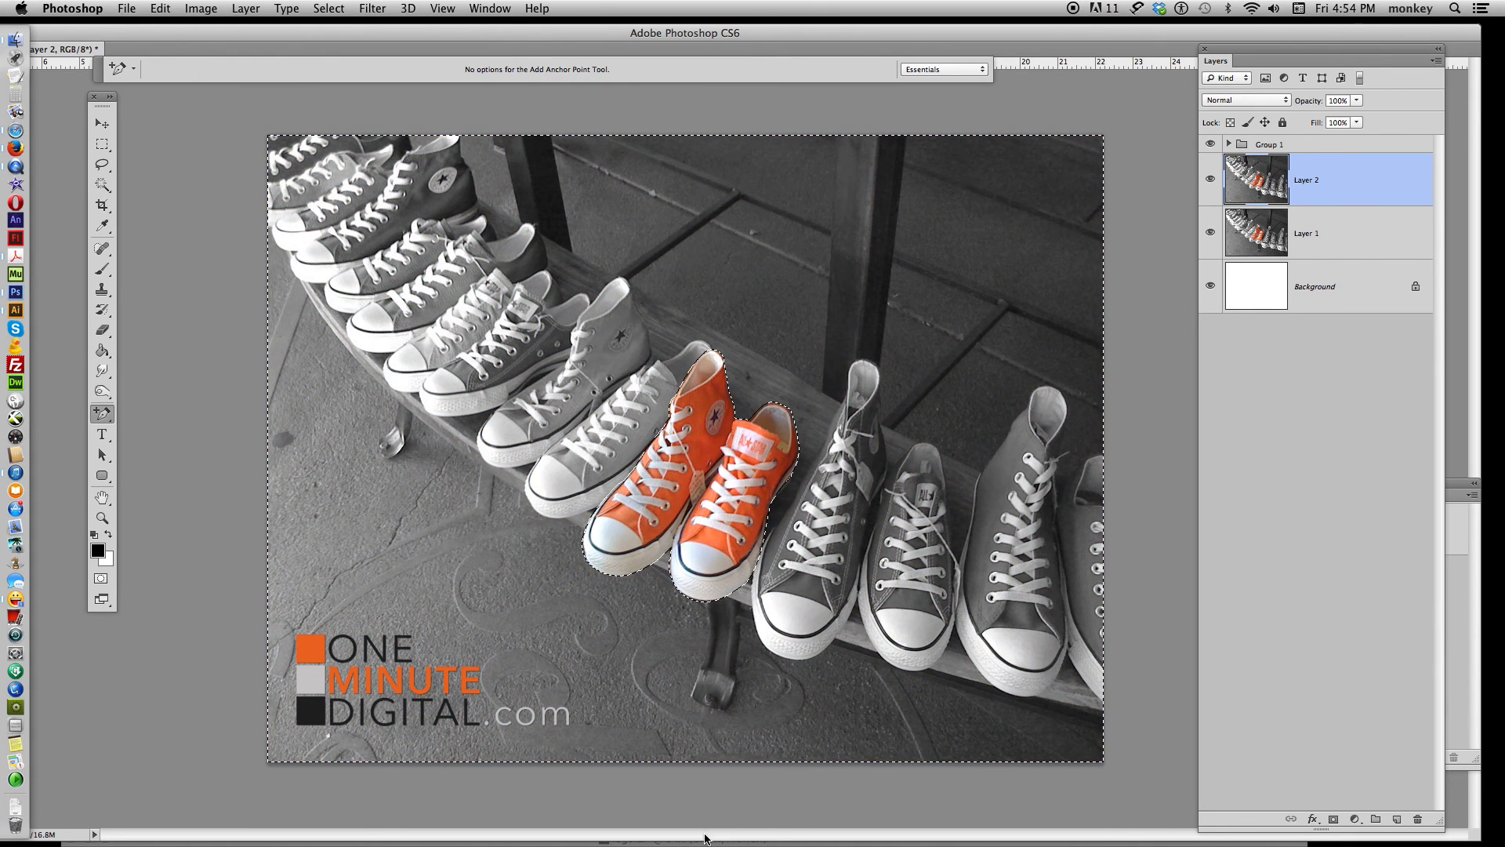
click(102, 123)
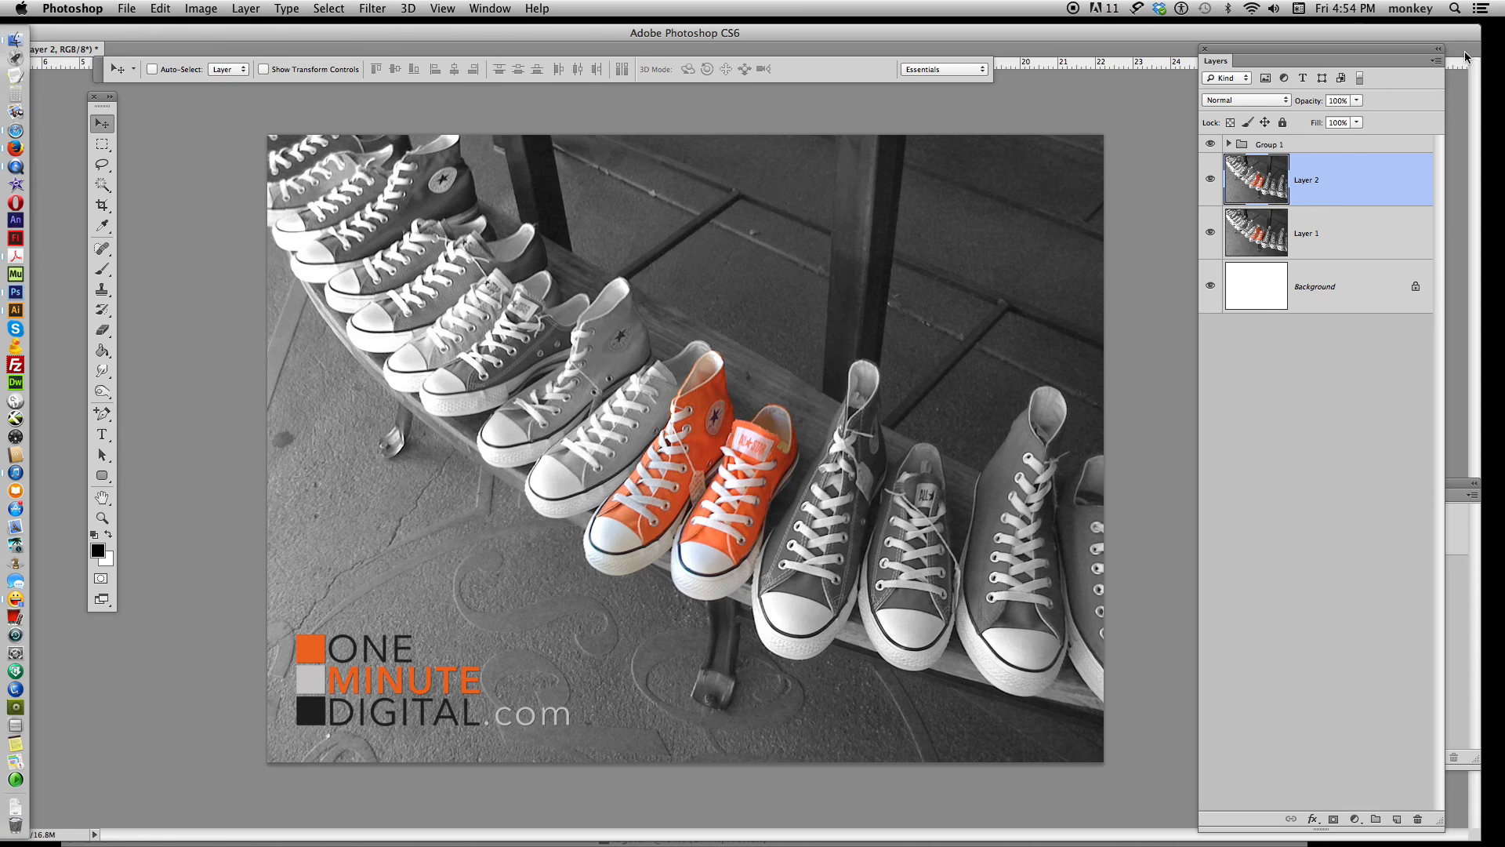
mouse_move(1461, 48)
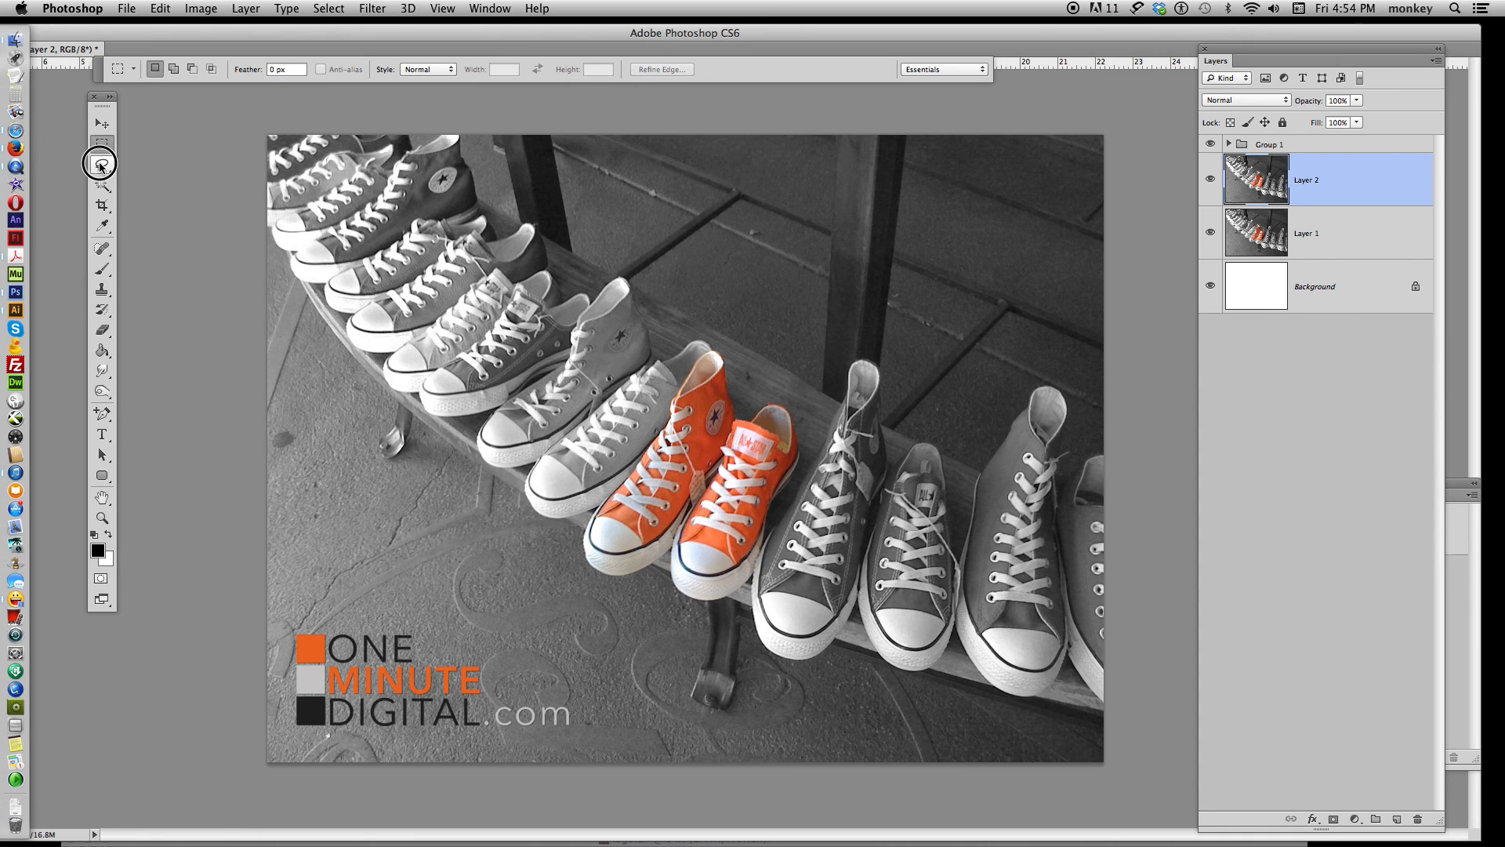
click(100, 185)
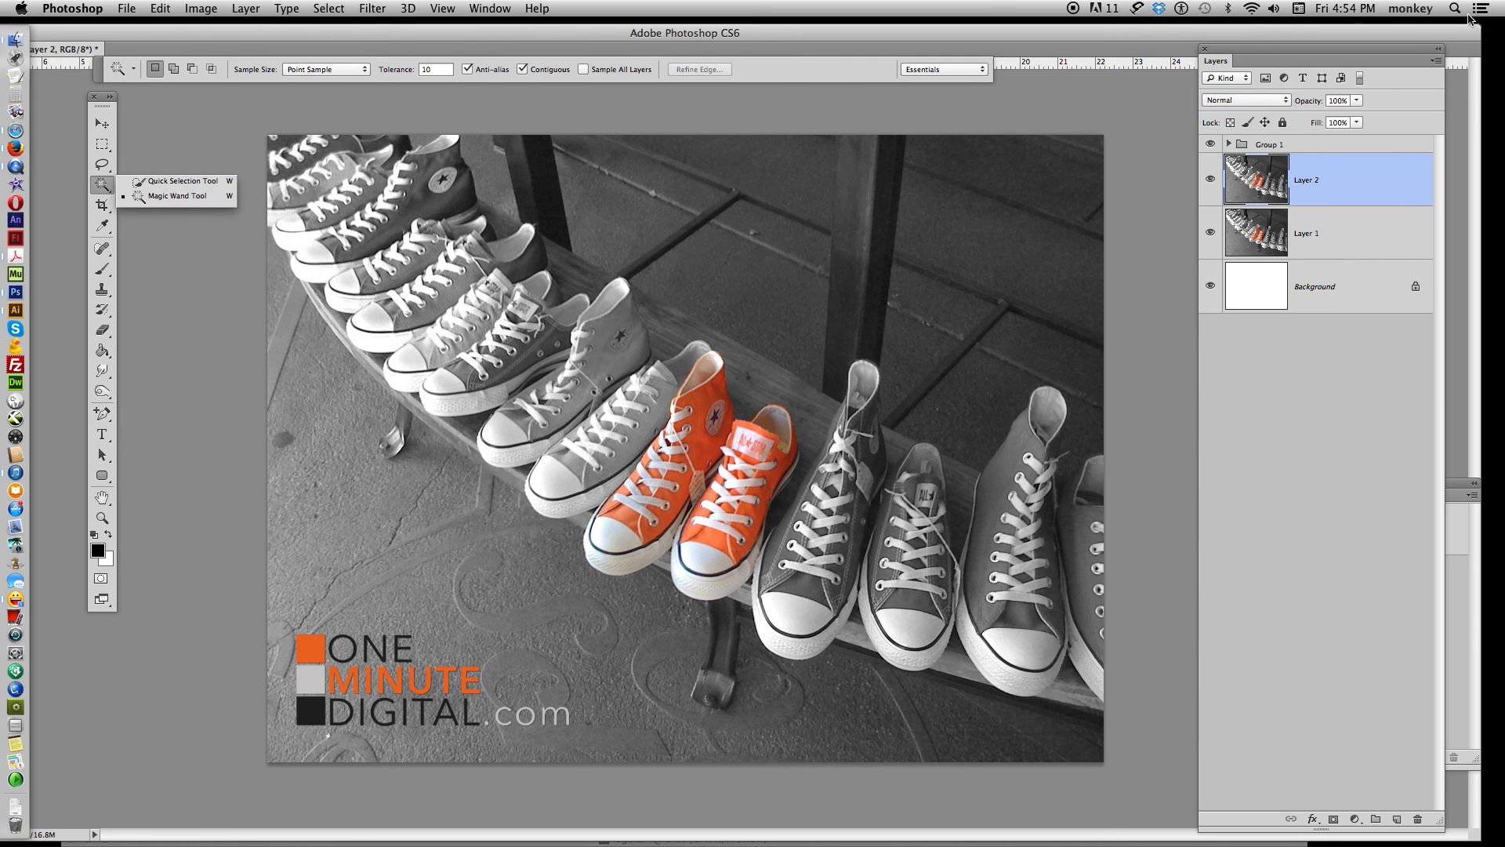
mouse_move(1360, 11)
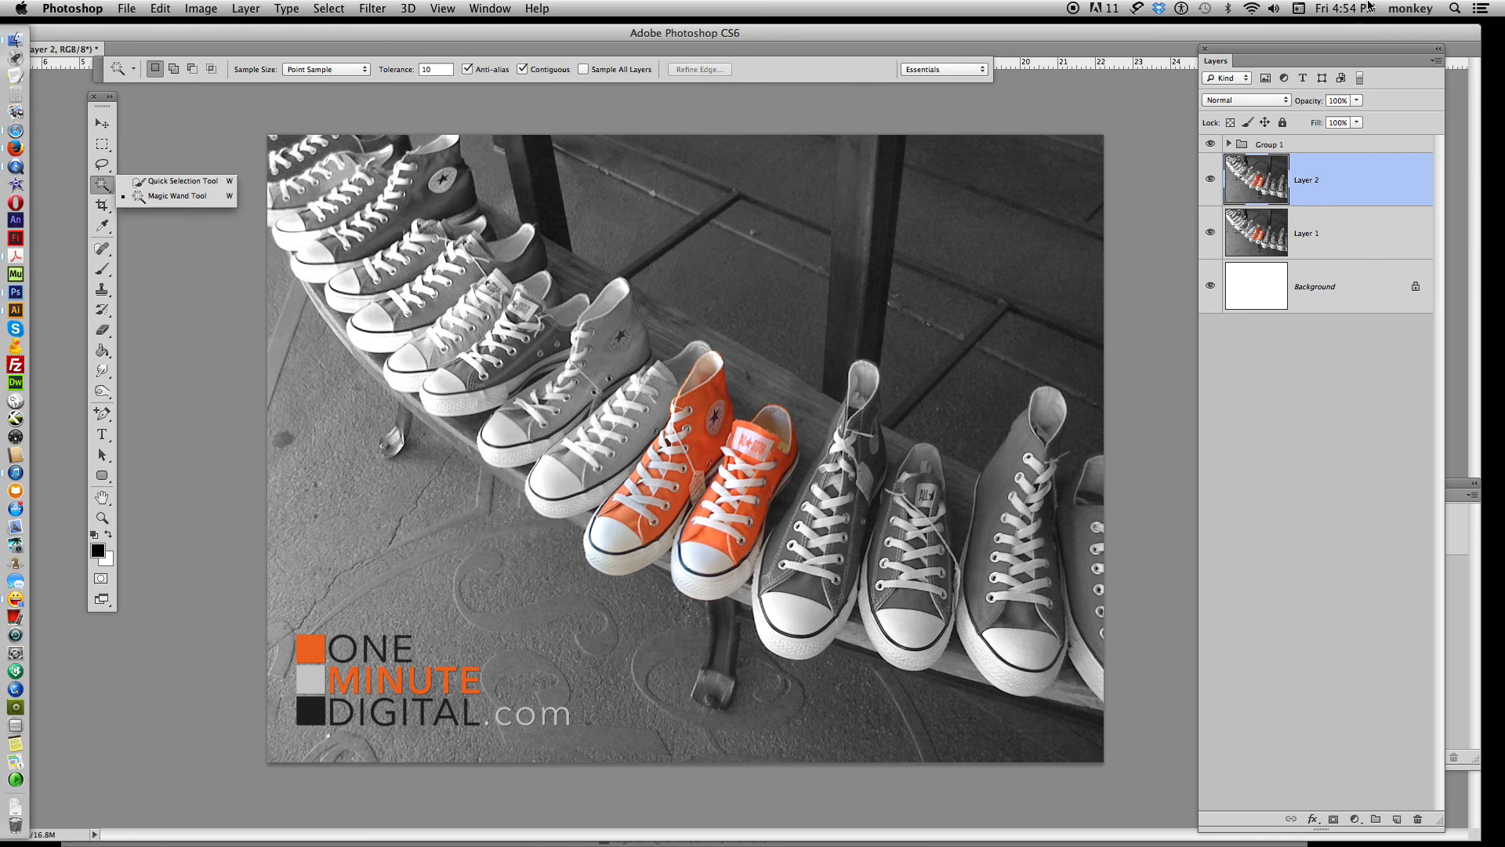